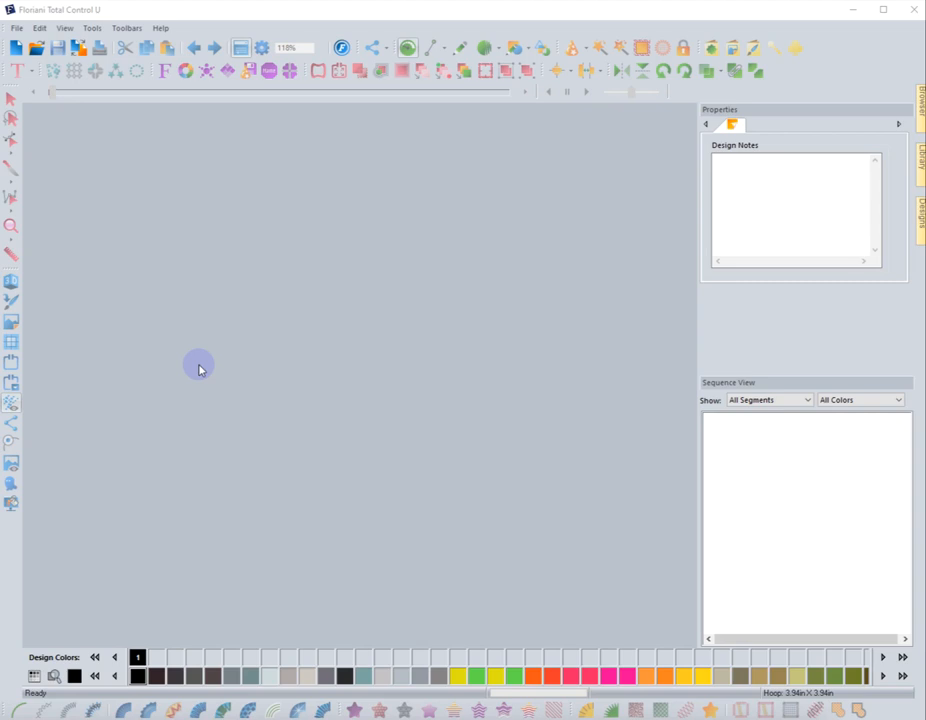
pyautogui.moveTo(266, 335)
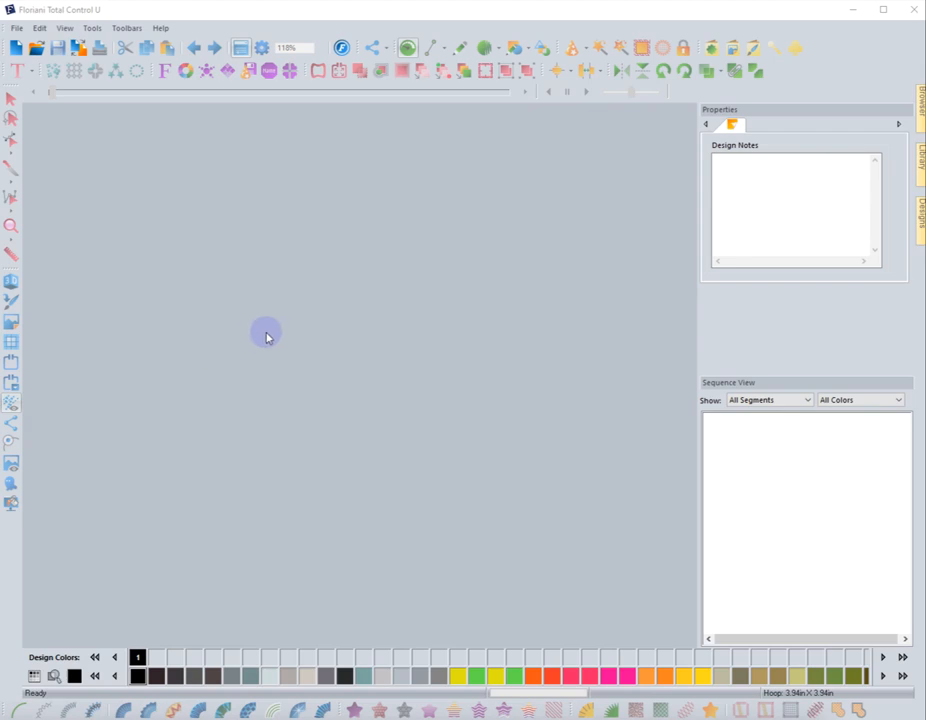
pyautogui.moveTo(301, 340)
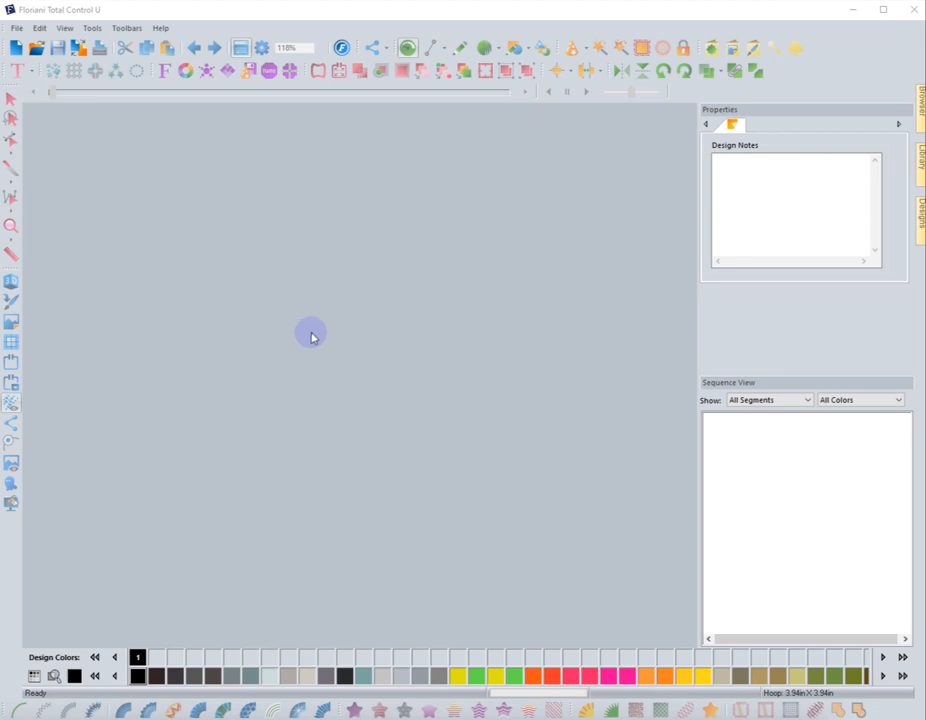
pyautogui.moveTo(328, 327)
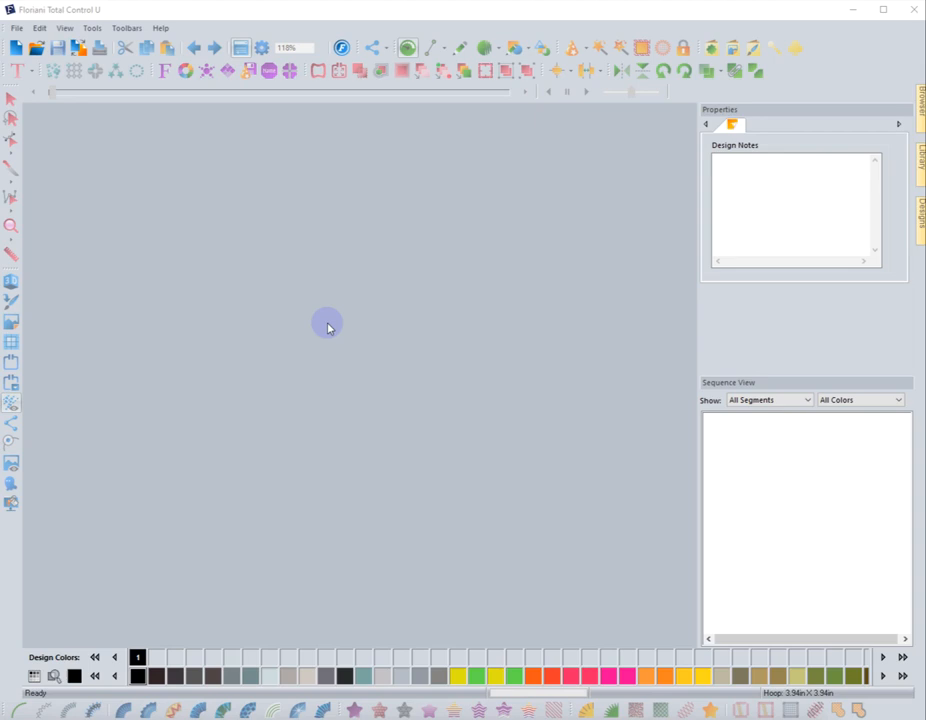
pyautogui.moveTo(349, 303)
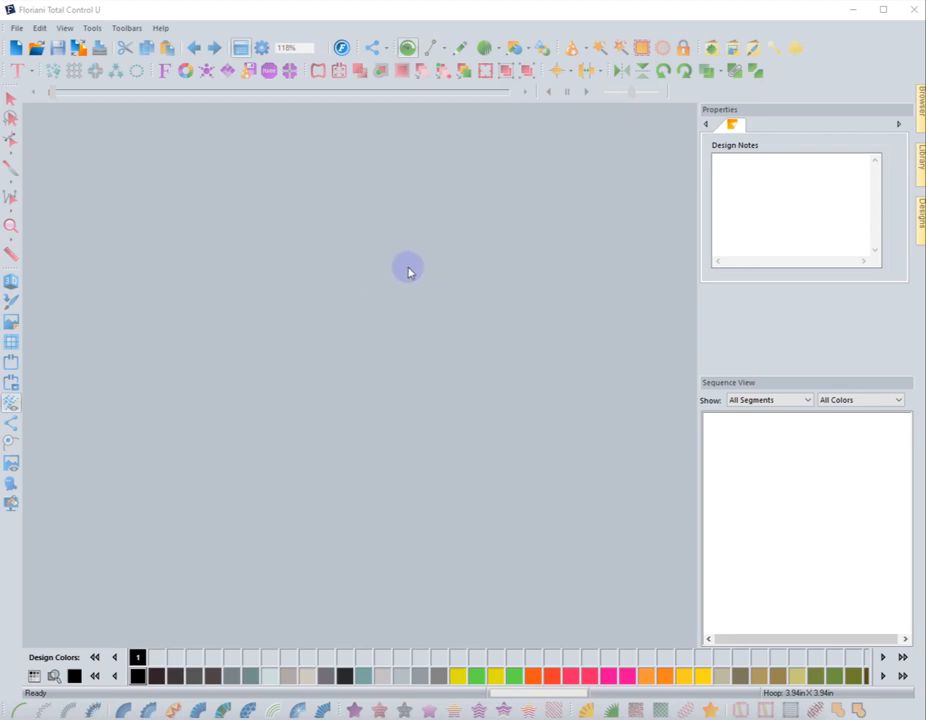
pyautogui.moveTo(402, 268)
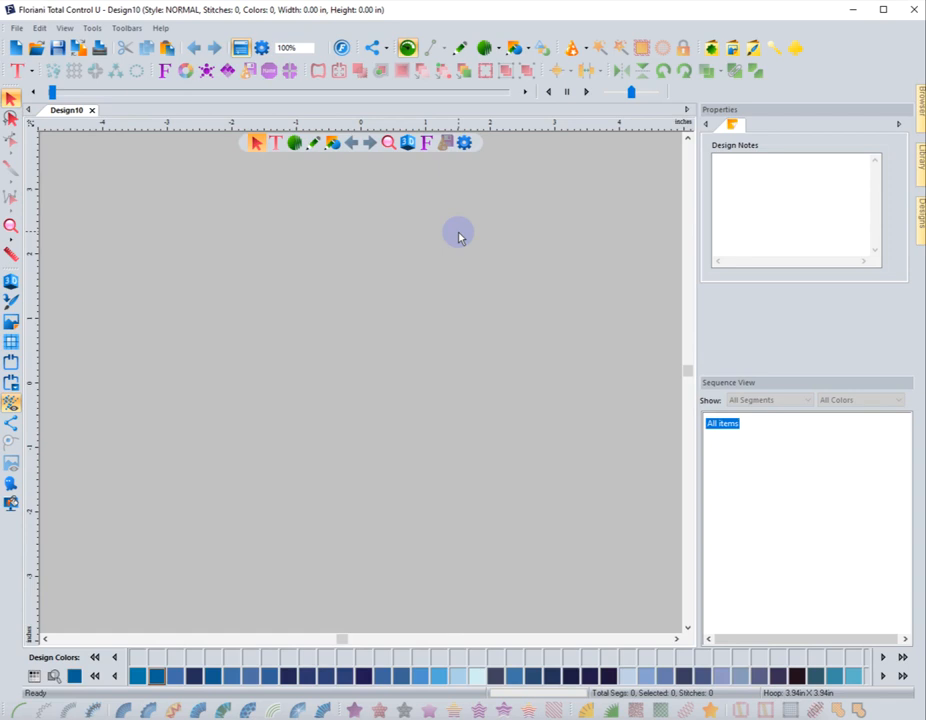
pyautogui.moveTo(614, 234)
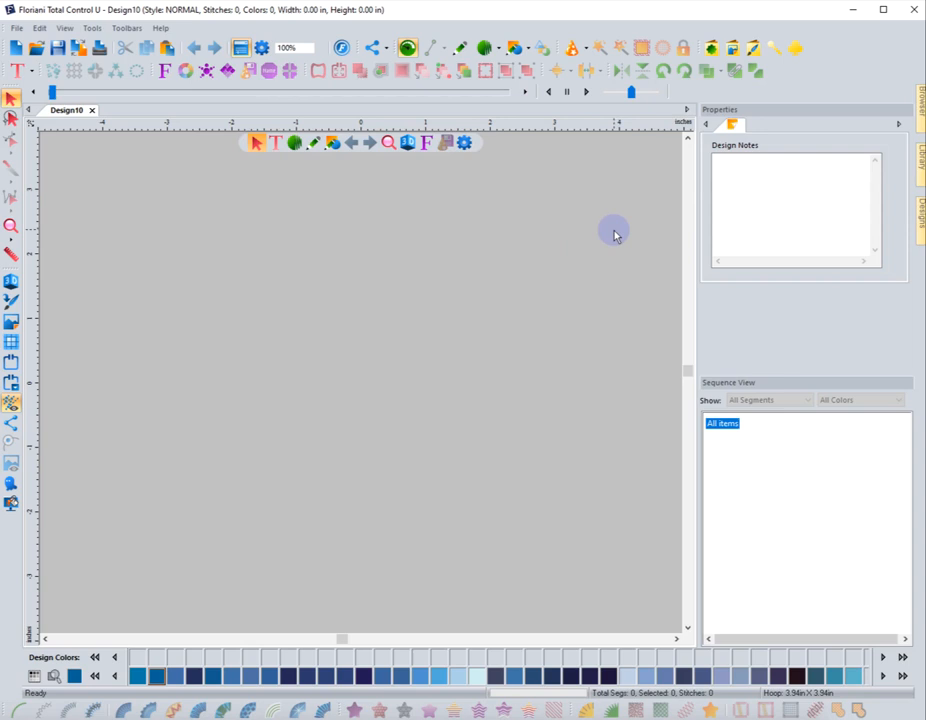
pyautogui.moveTo(585, 48)
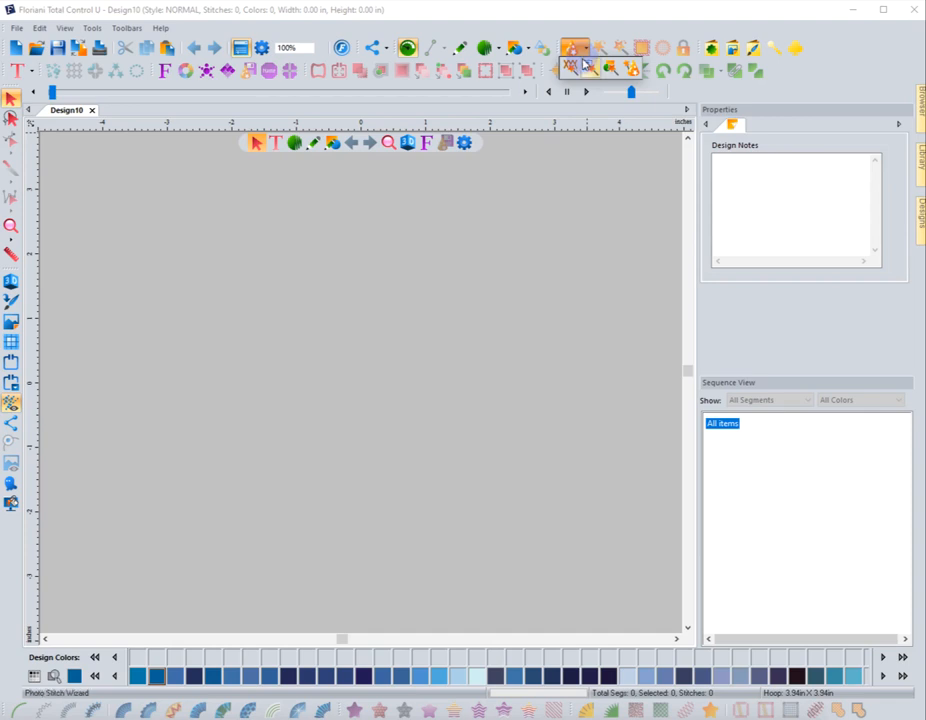
pyautogui.moveTo(573, 48)
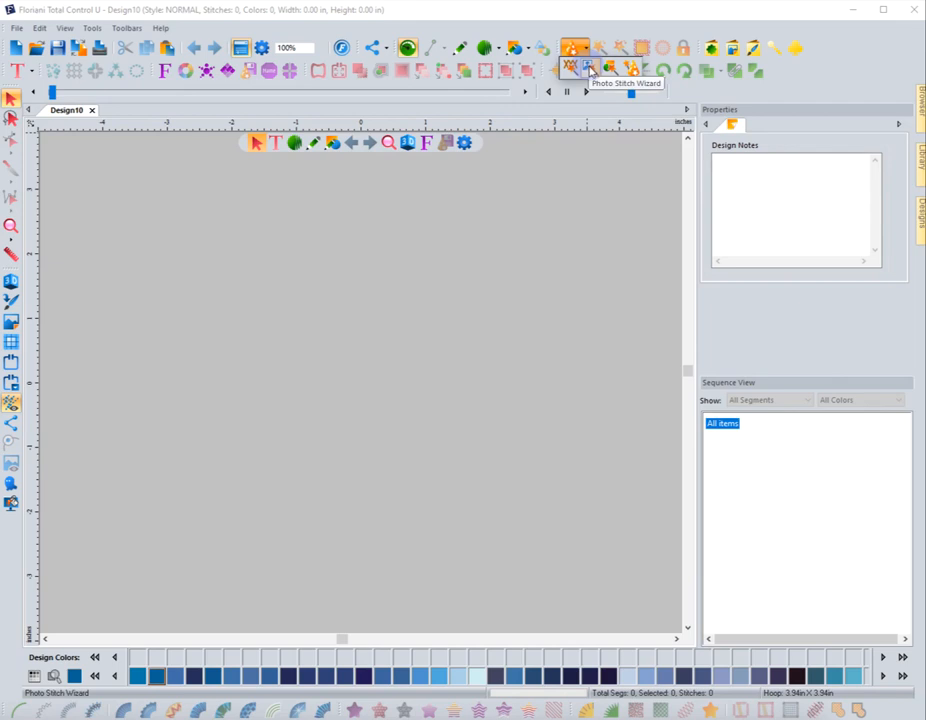
# Step: Launch the Photo-Stitch Wizard and load FBD014.jpg from the Images folder as the source
pyautogui.click(586, 66)
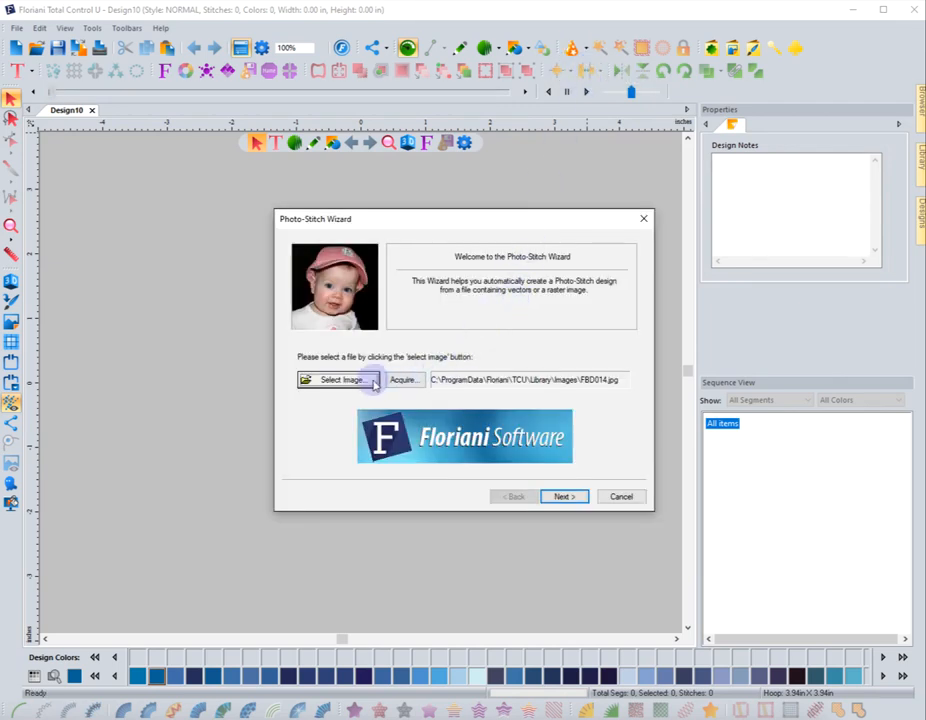
pyautogui.click(340, 379)
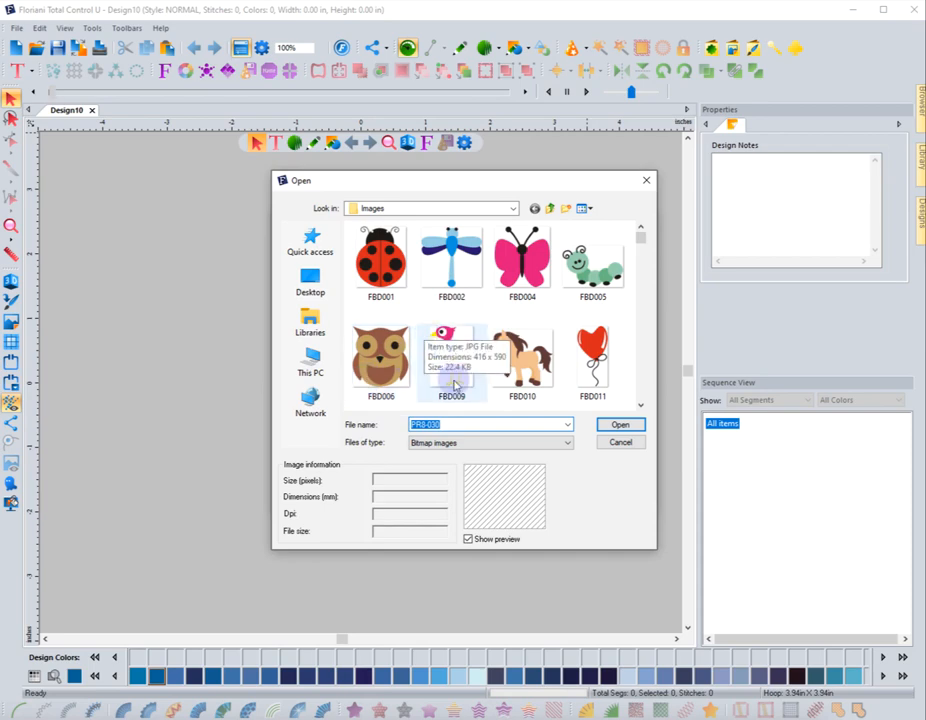
pyautogui.moveTo(538, 322)
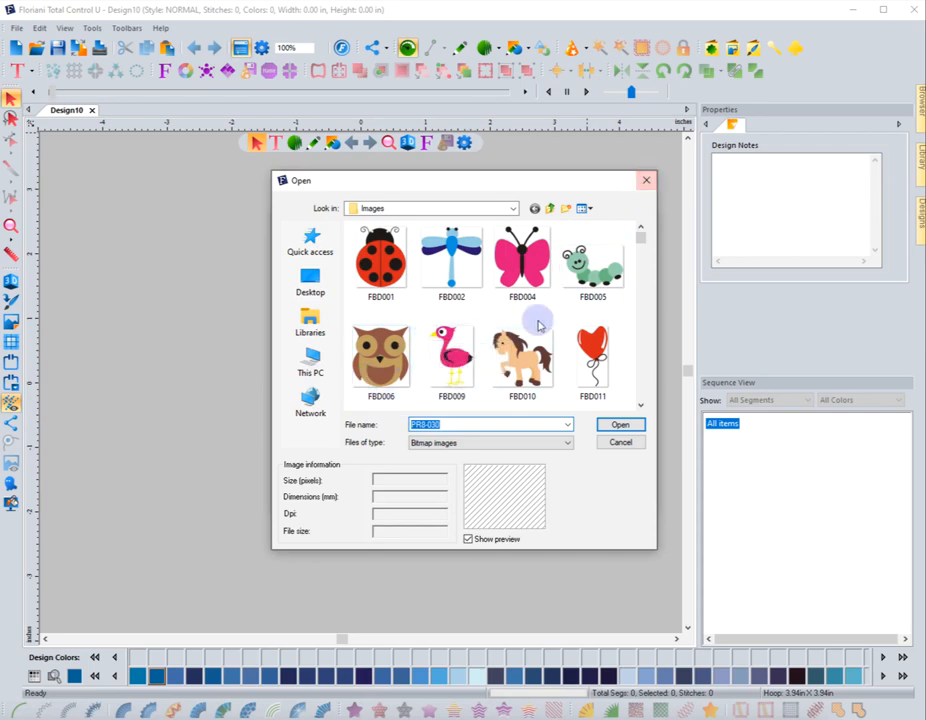
pyautogui.scroll(-3)
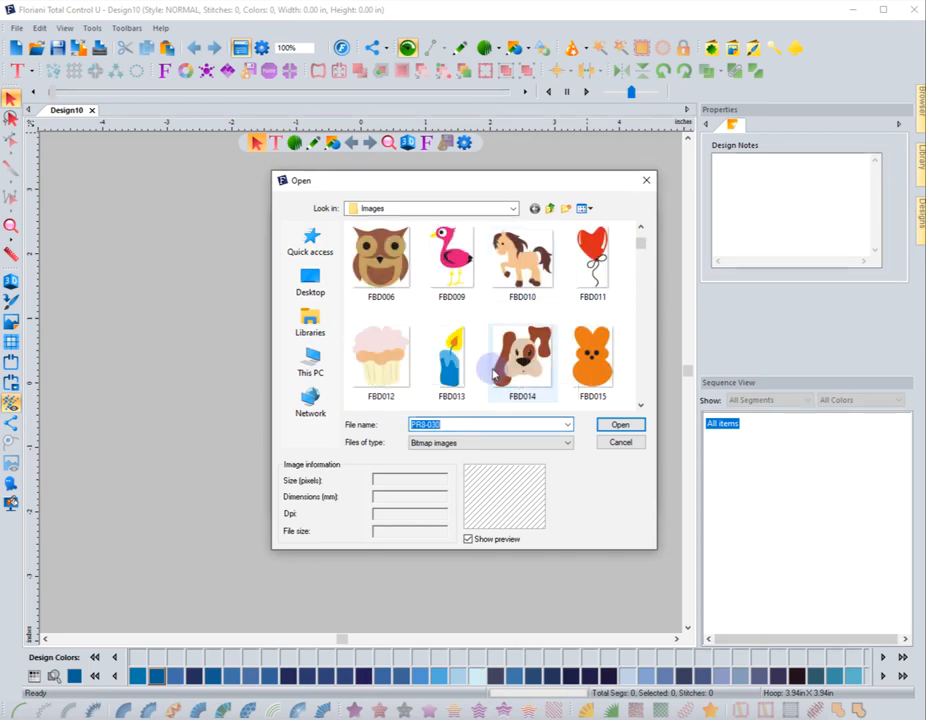
pyautogui.click(521, 360)
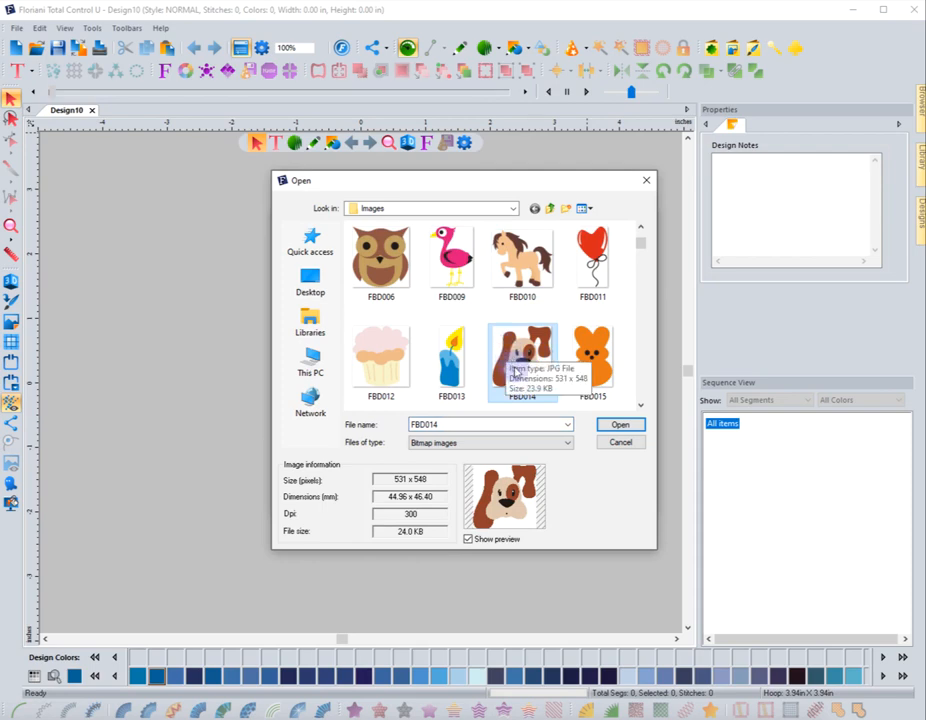
pyautogui.click(620, 424)
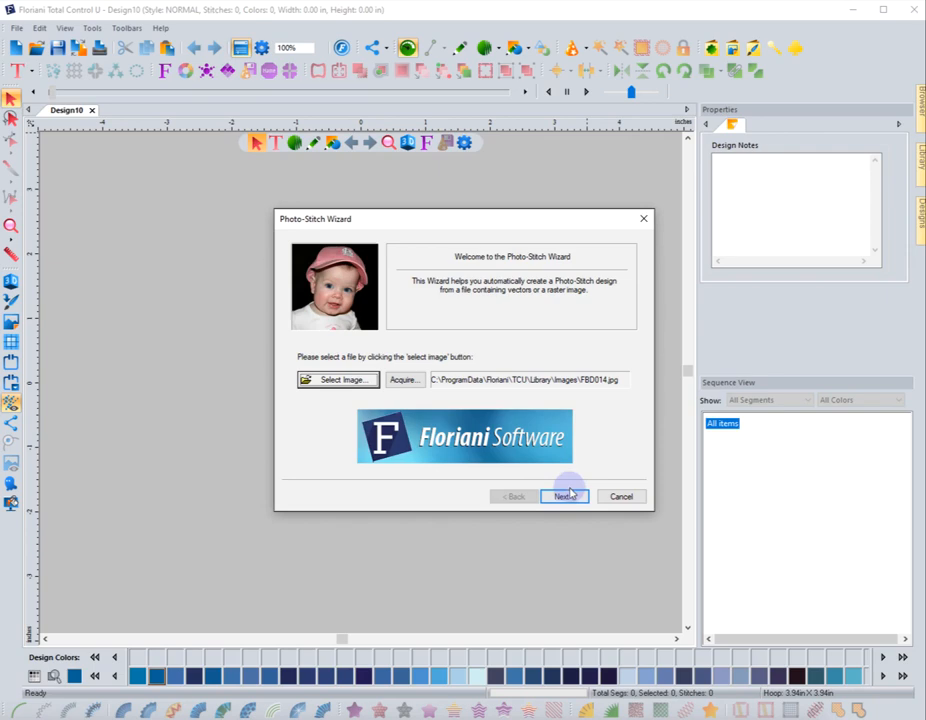
# Step: Size the dog image to 150.0 × 154.8 mm, leaving the Transform options unchanged
pyautogui.click(564, 496)
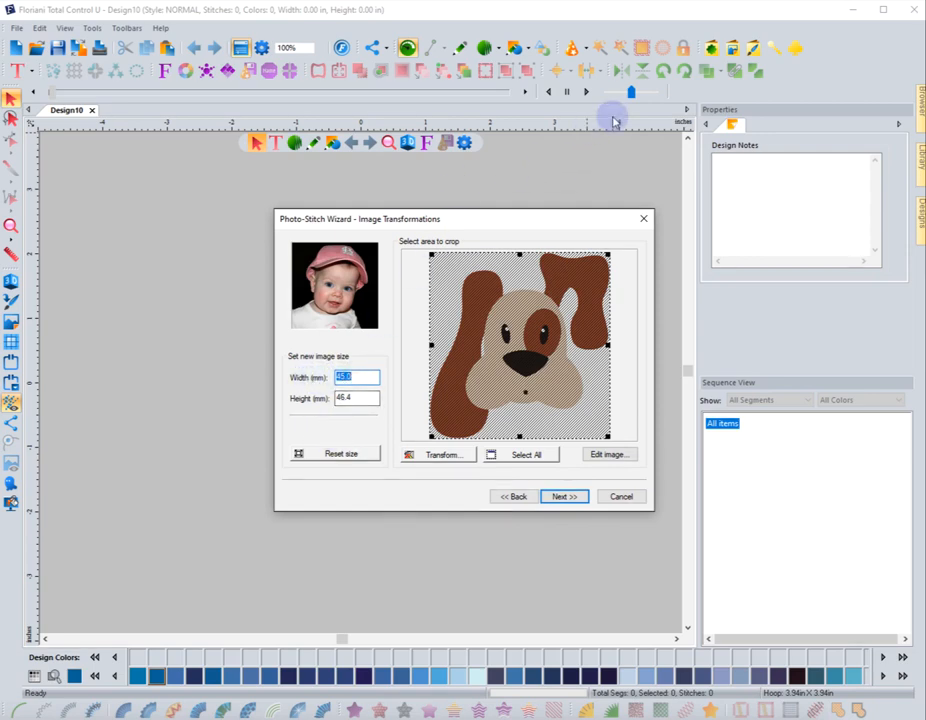
pyautogui.moveTo(340, 232)
pyautogui.write('150')
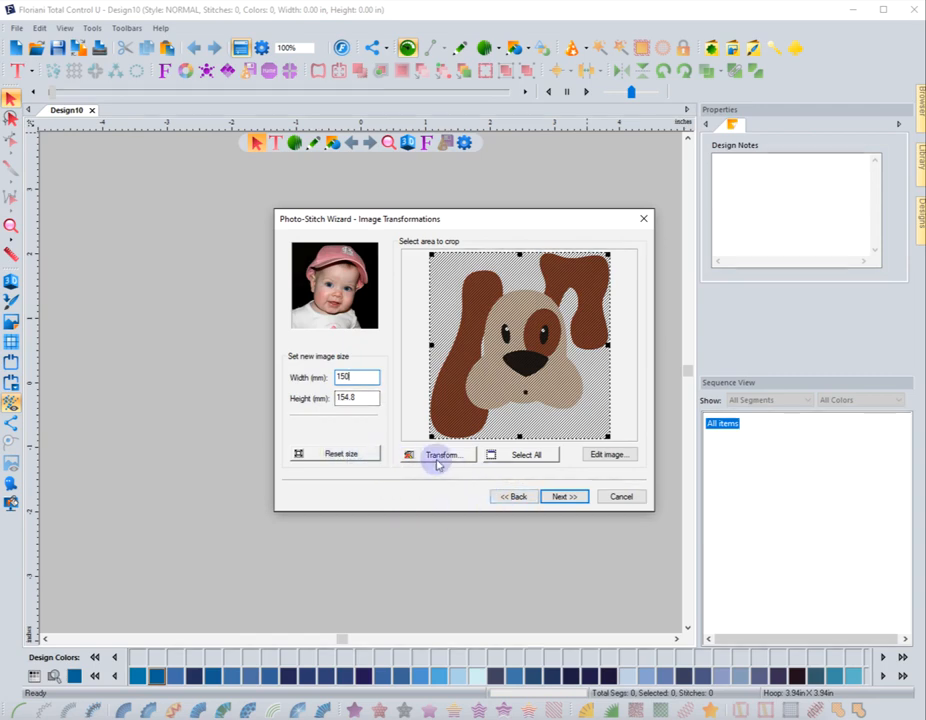
pyautogui.click(438, 454)
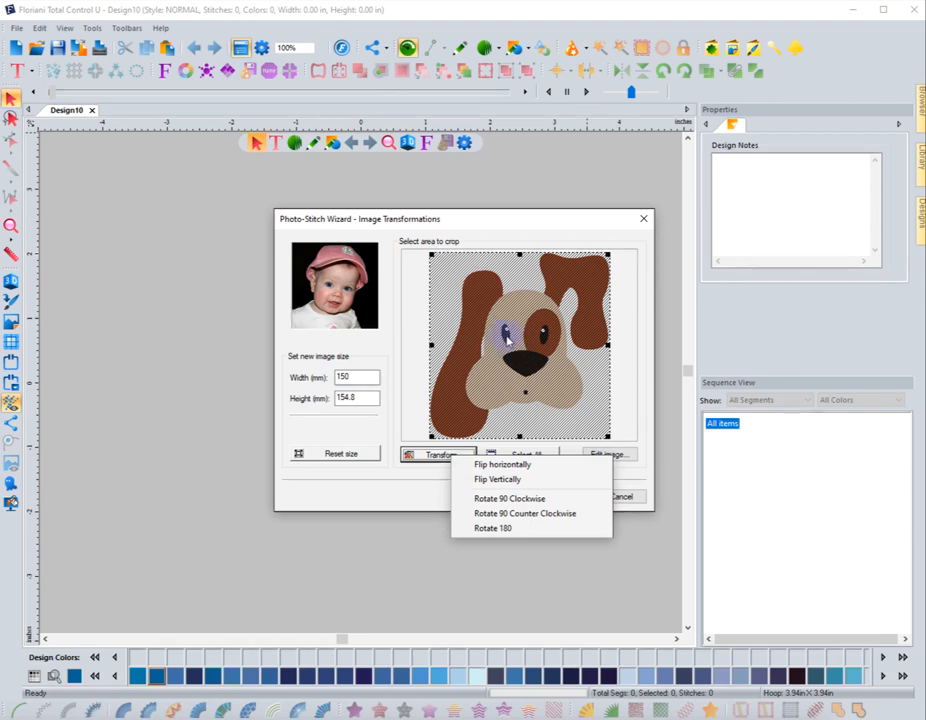
pyautogui.click(502, 463)
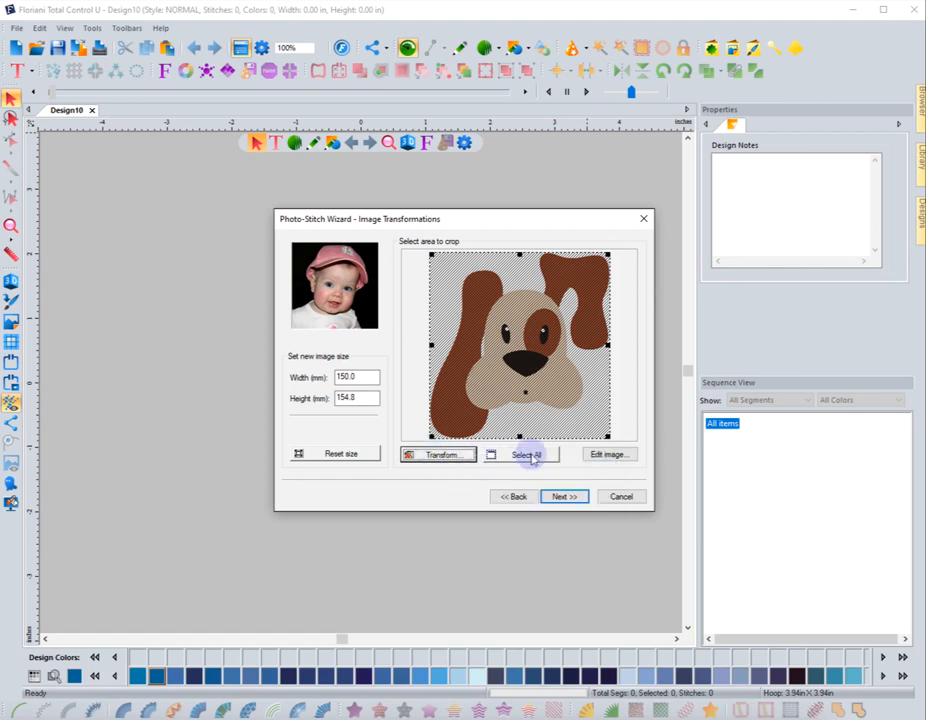
pyautogui.moveTo(608, 454)
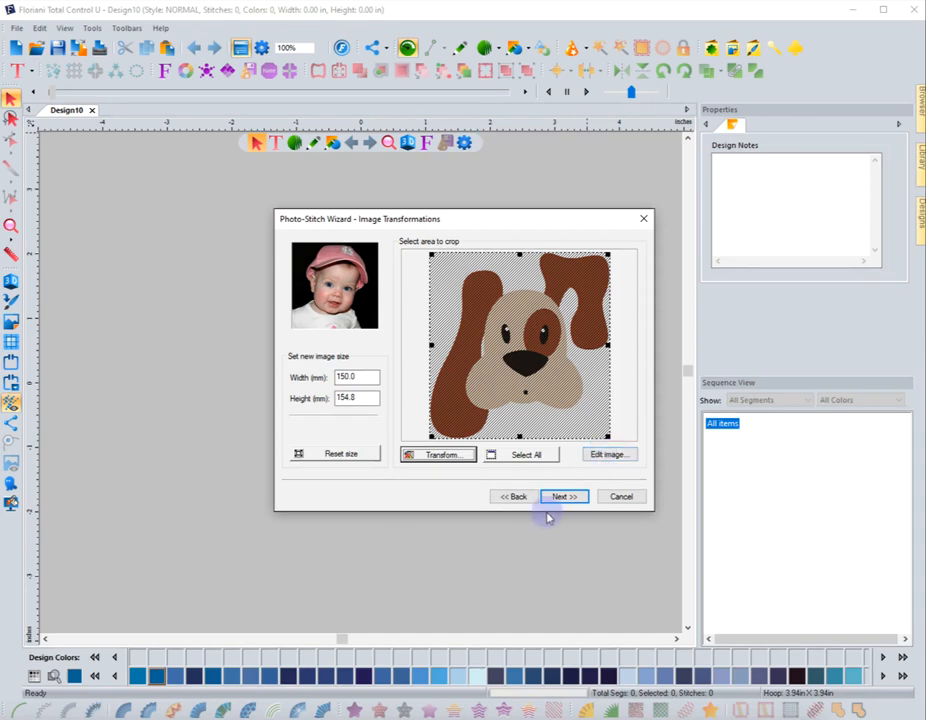
# Step: Generate a black-and-white stitch preview of the dog on Stitch Generation
pyautogui.click(563, 496)
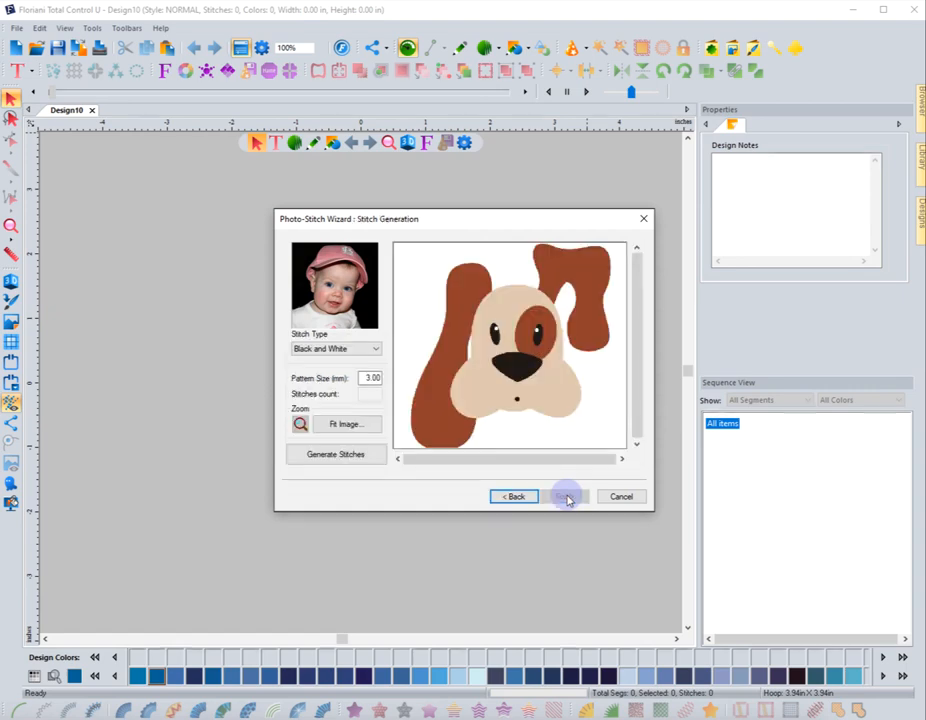
pyautogui.moveTo(453, 309)
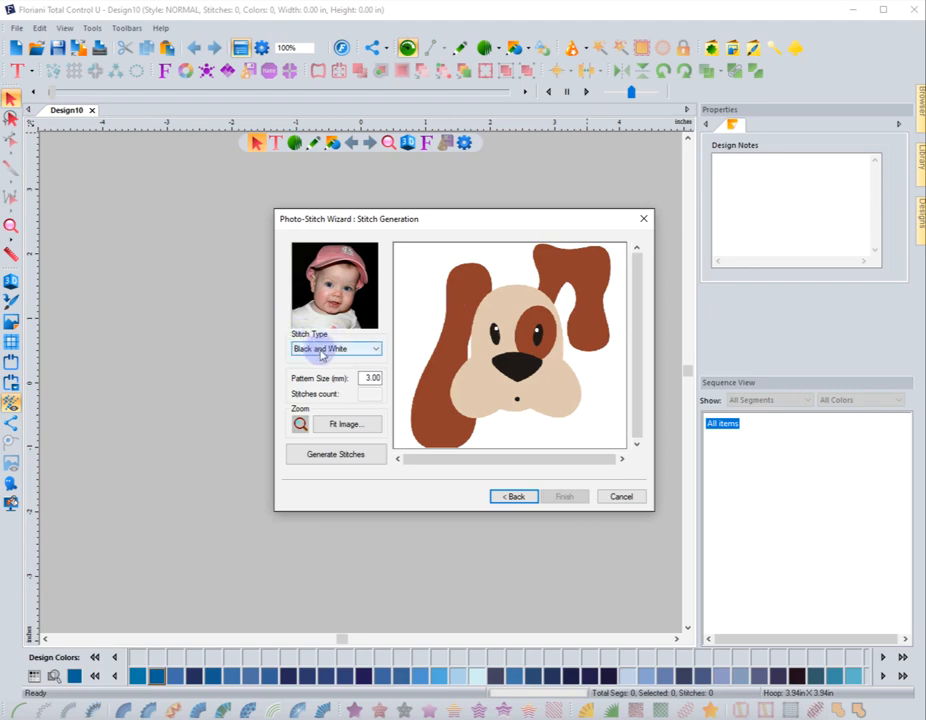
pyautogui.click(375, 348)
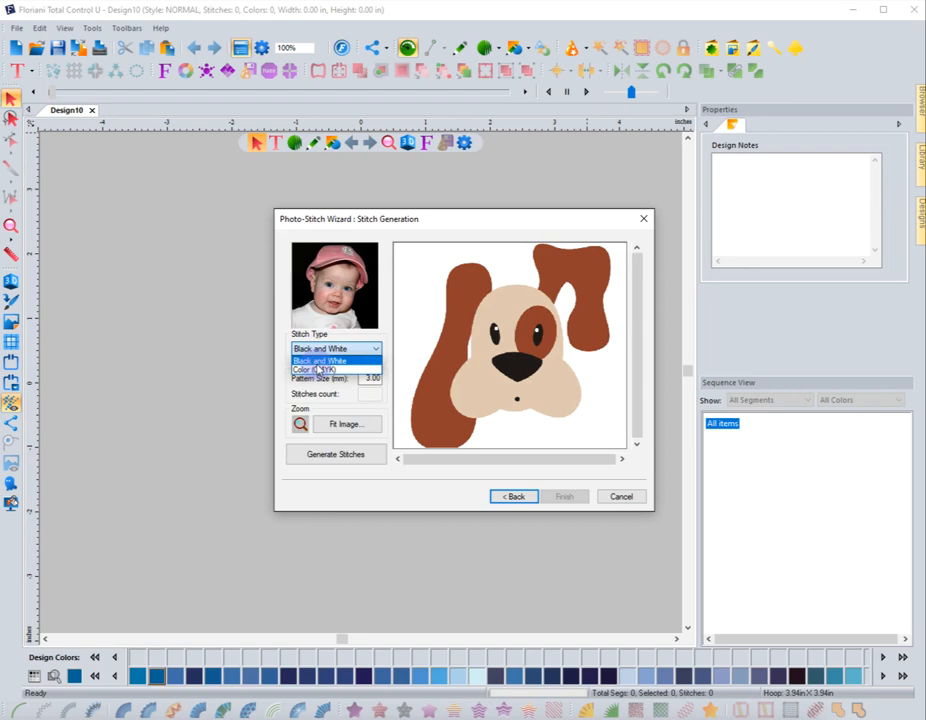
pyautogui.click(336, 360)
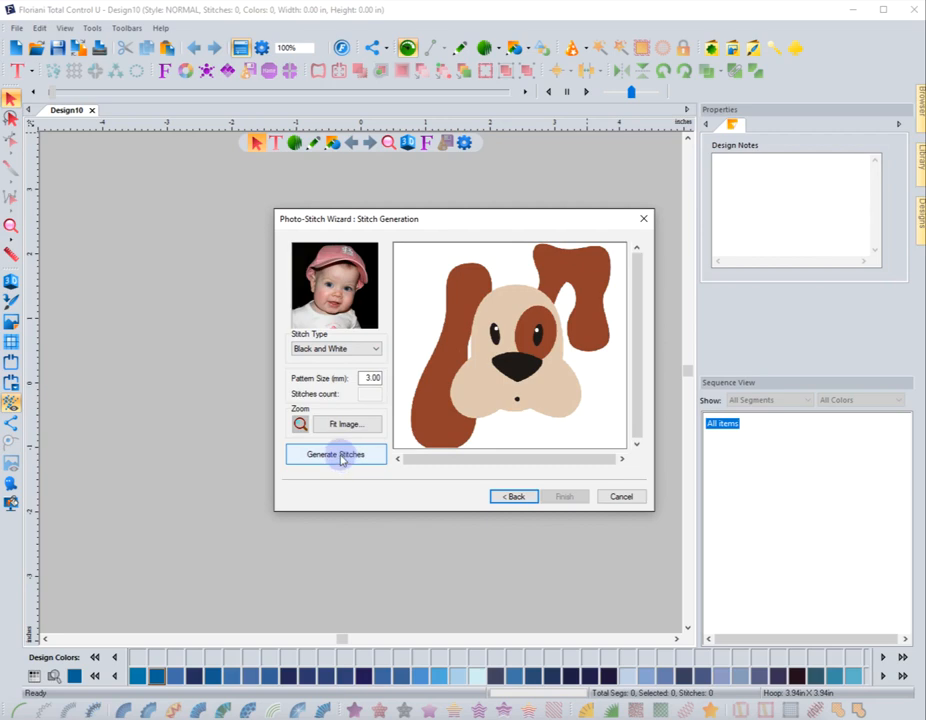
pyautogui.click(336, 454)
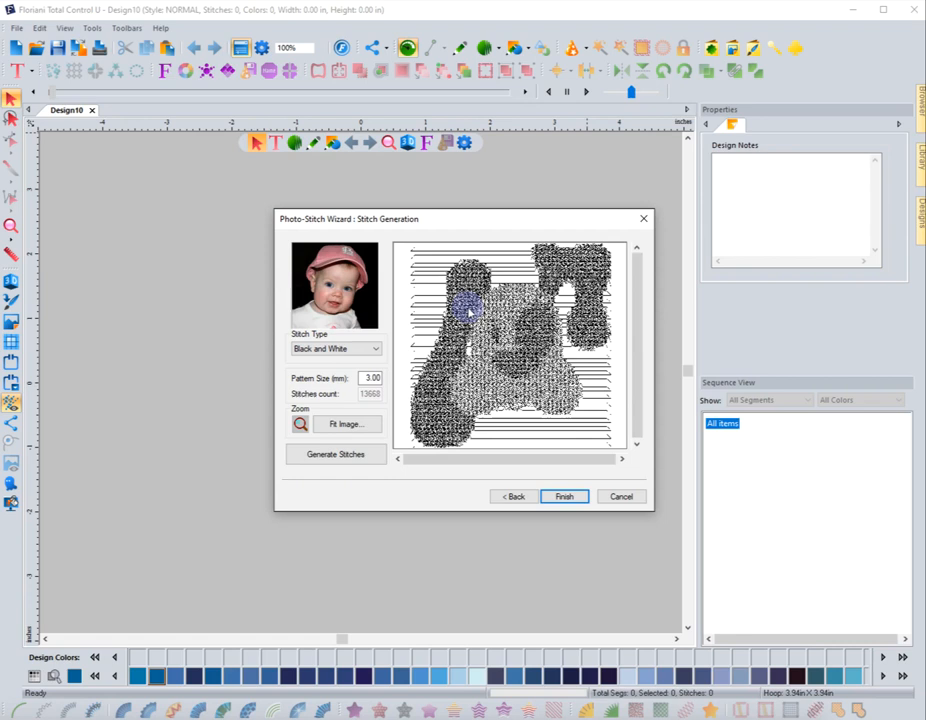
# Step: Switch Stitch Type to Color (CMYK) and regenerate, giving 27,794 stitches
pyautogui.click(375, 349)
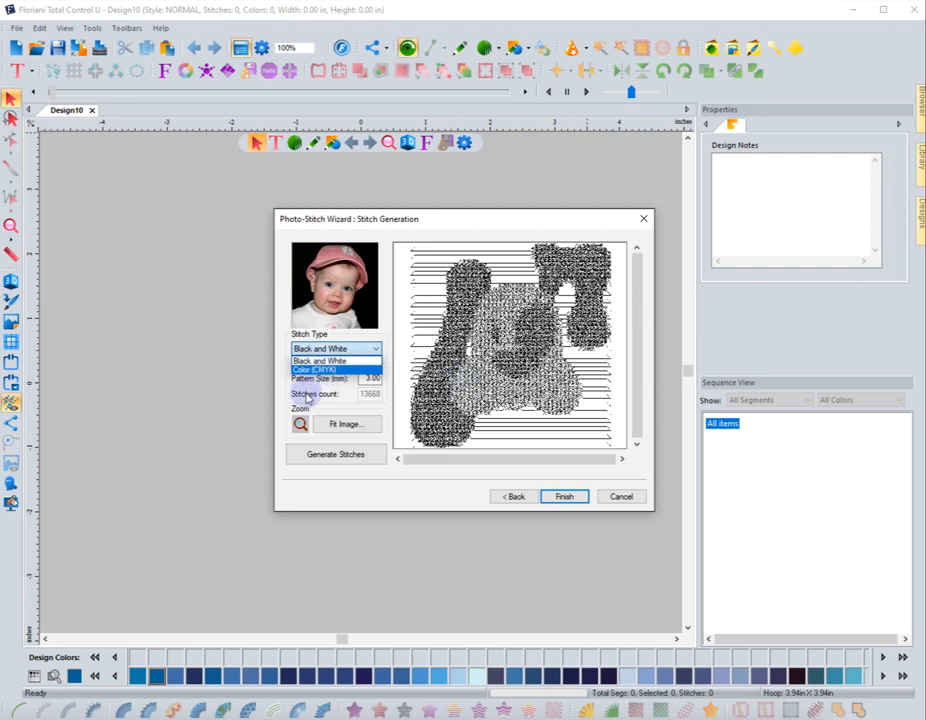
pyautogui.click(318, 369)
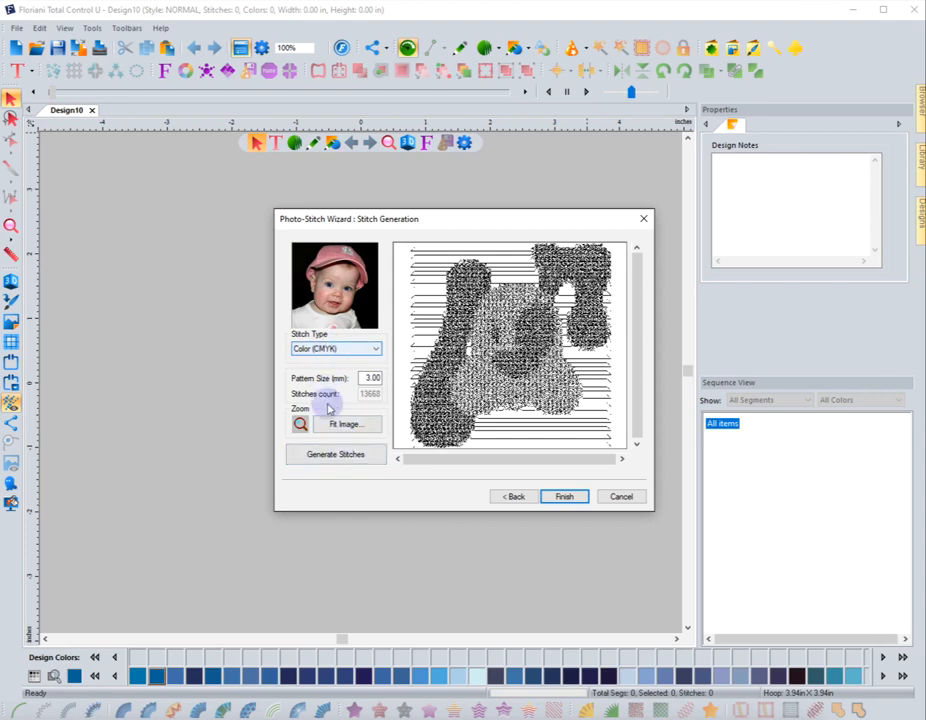
pyautogui.click(336, 454)
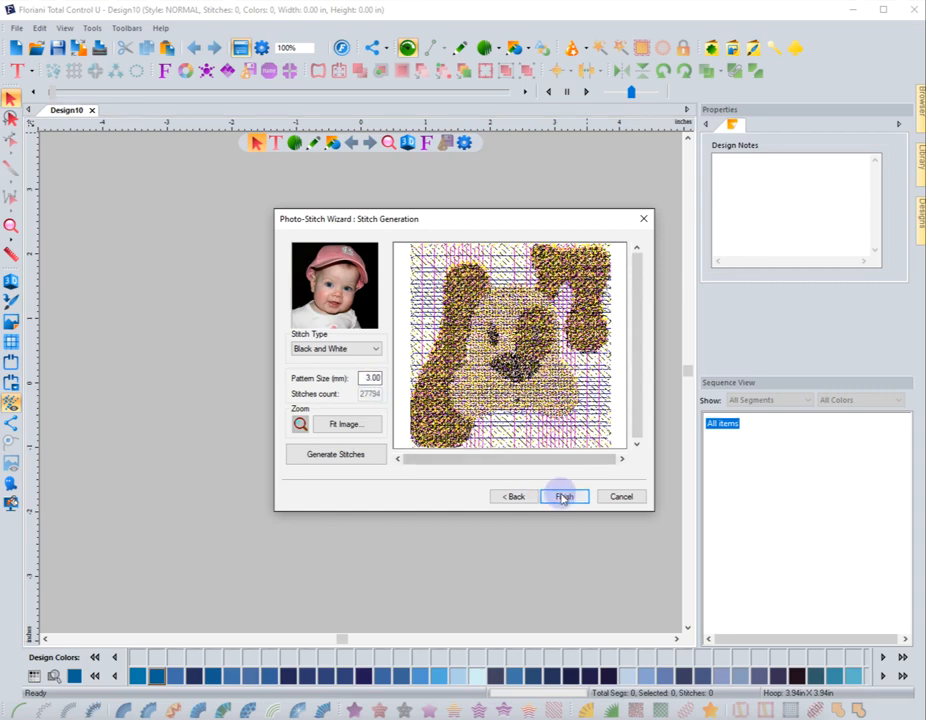
pyautogui.click(563, 496)
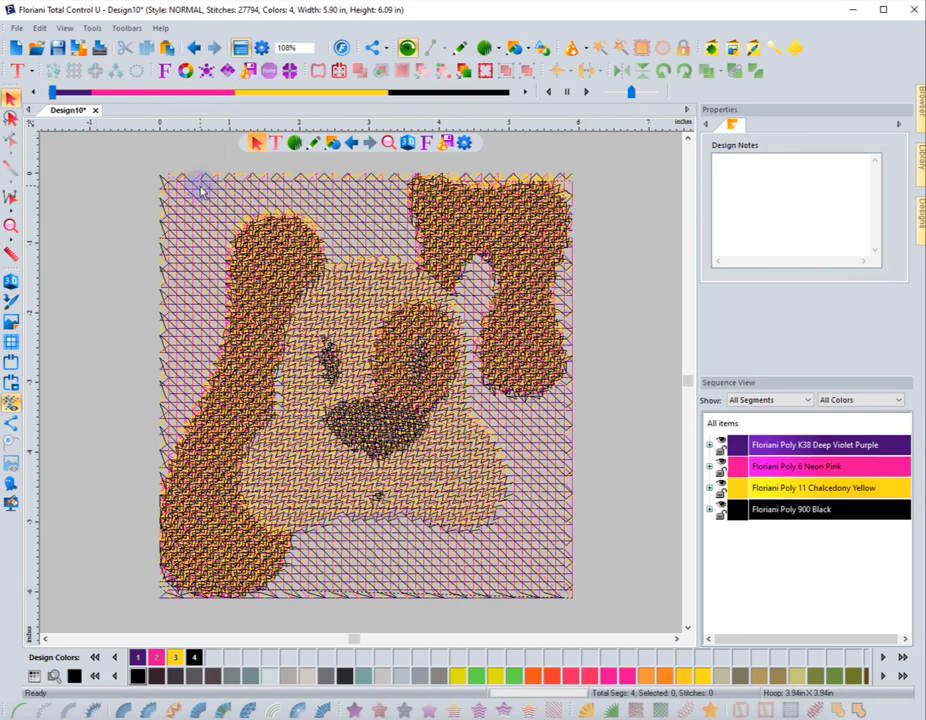
pyautogui.moveTo(603, 475)
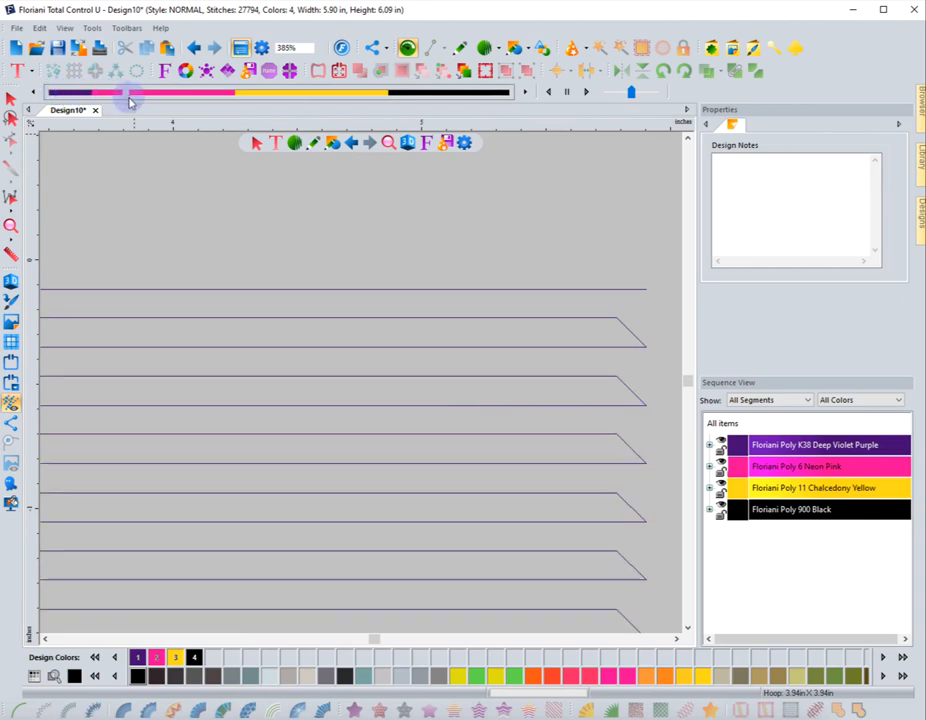
pyautogui.moveTo(130, 92); pyautogui.dragTo(195, 92)
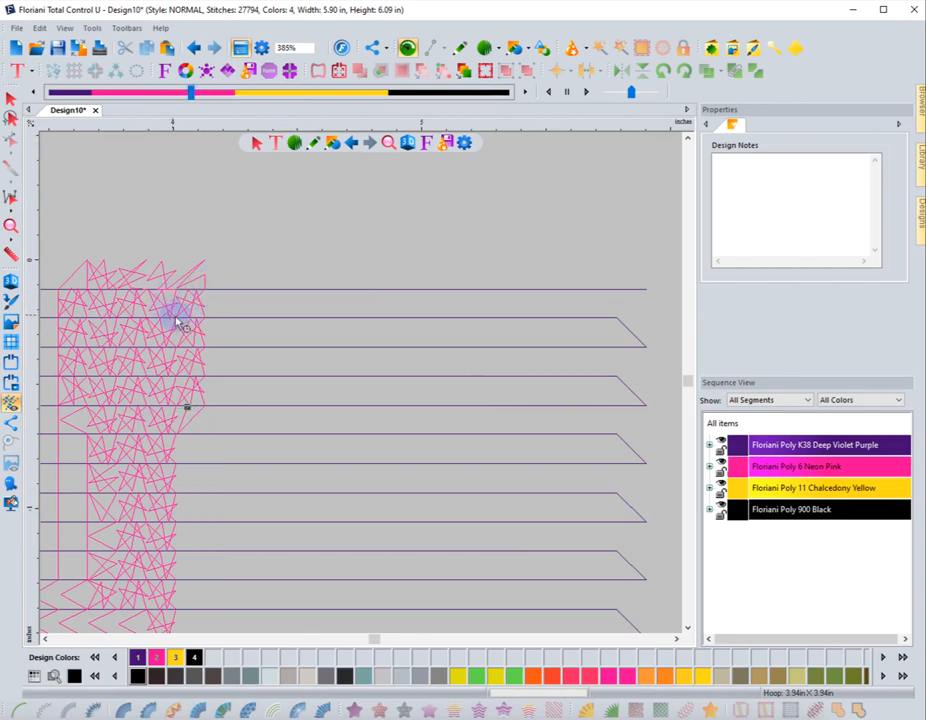
pyautogui.moveTo(205, 305)
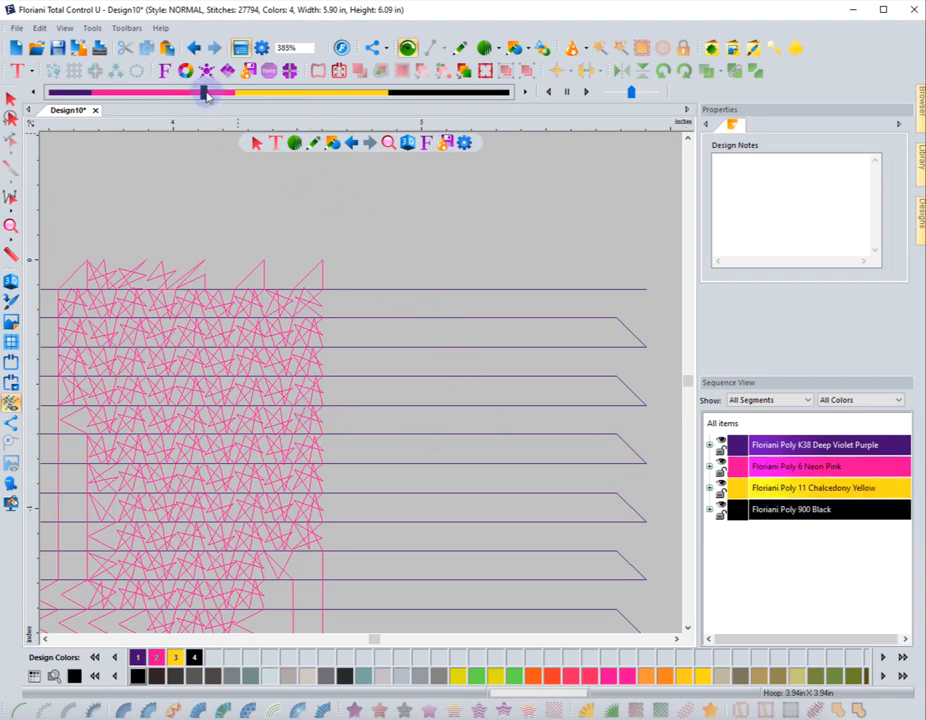
pyautogui.moveTo(205, 92); pyautogui.dragTo(215, 92)
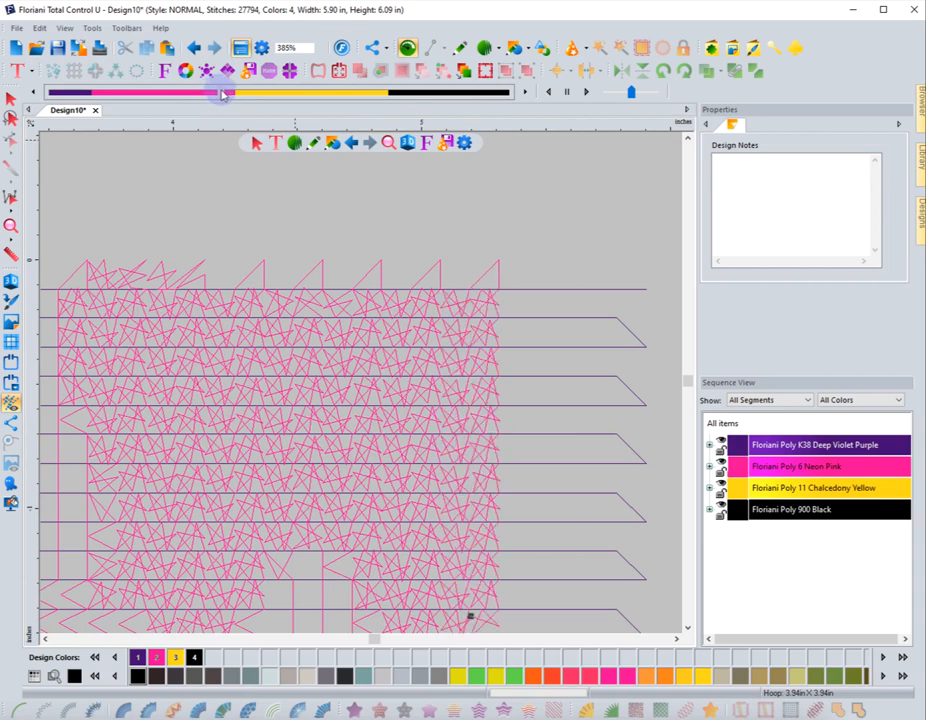
pyautogui.moveTo(220, 92); pyautogui.dragTo(245, 92)
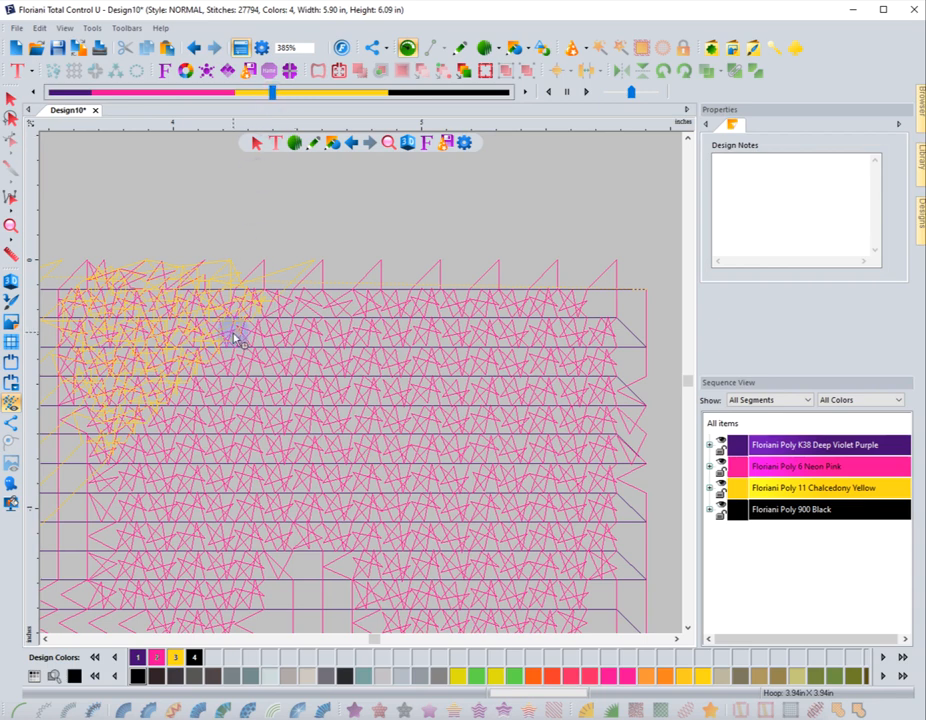
pyautogui.moveTo(278, 343)
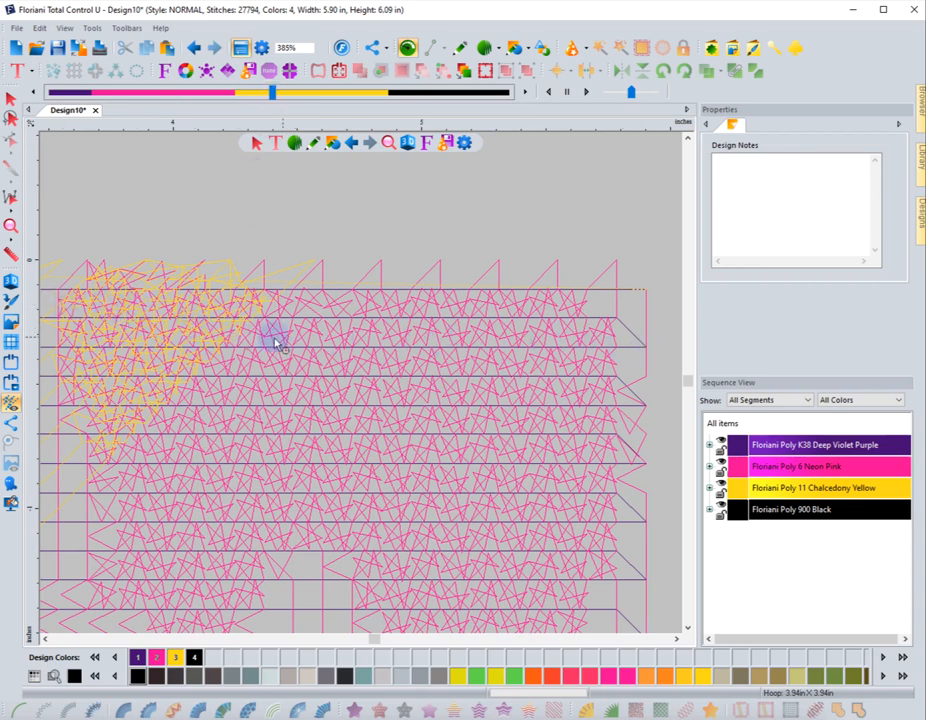
pyautogui.moveTo(325, 300)
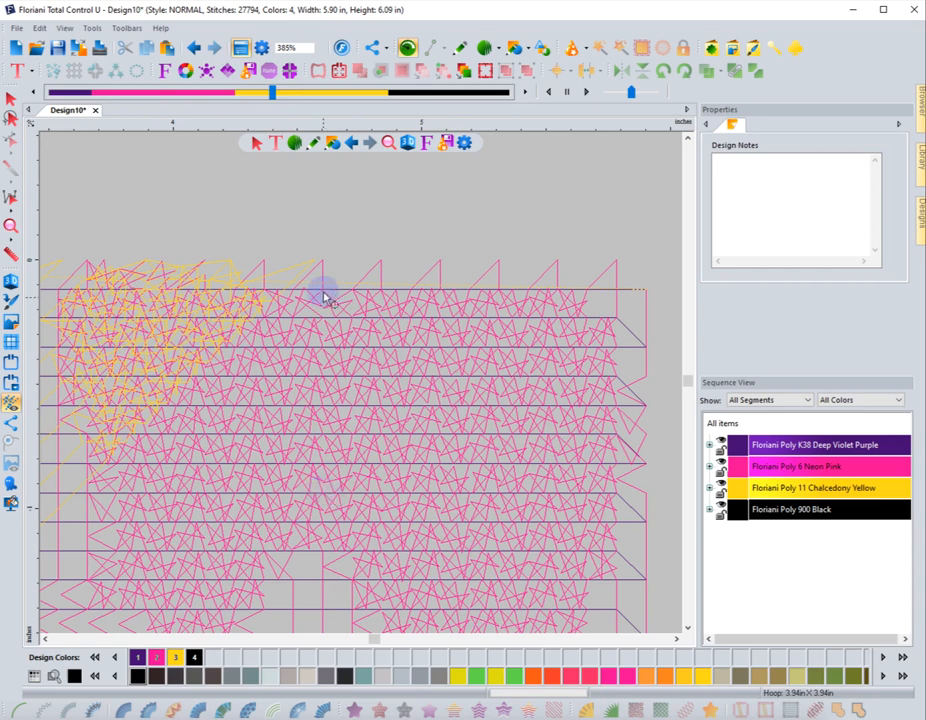
pyautogui.moveTo(458, 315)
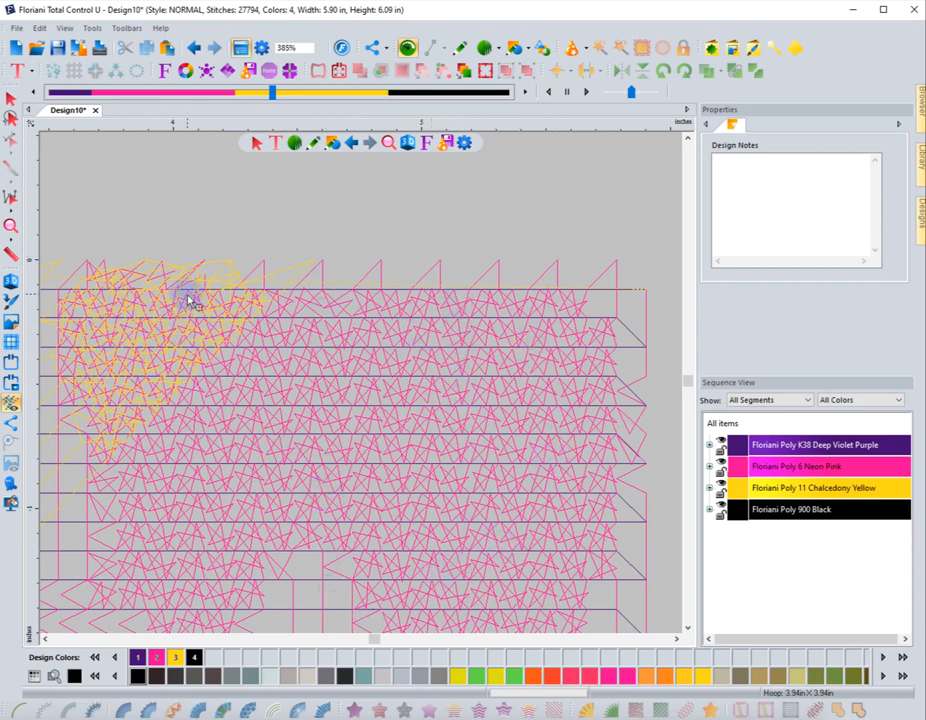
pyautogui.moveTo(110, 490)
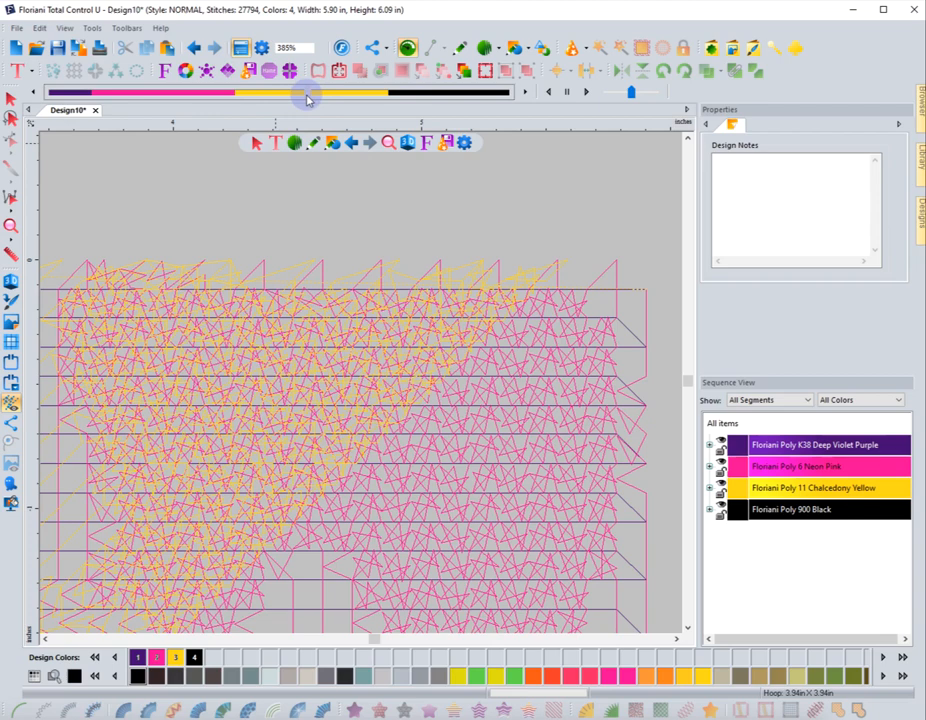
pyautogui.moveTo(307, 92); pyautogui.dragTo(352, 92)
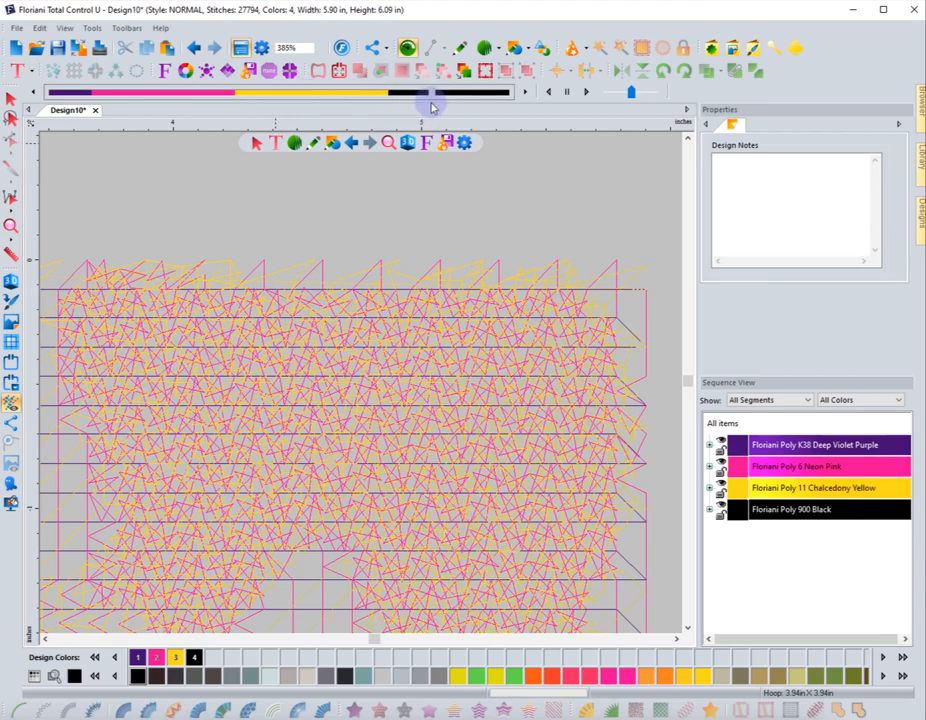
pyautogui.moveTo(432, 105); pyautogui.dragTo(492, 105)
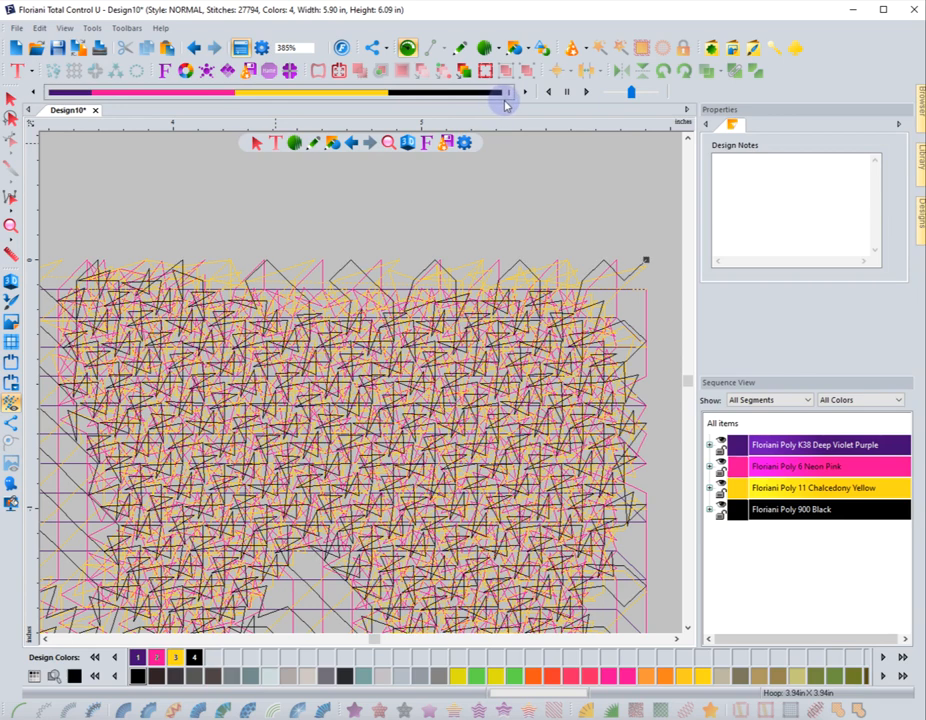
pyautogui.click(12, 227)
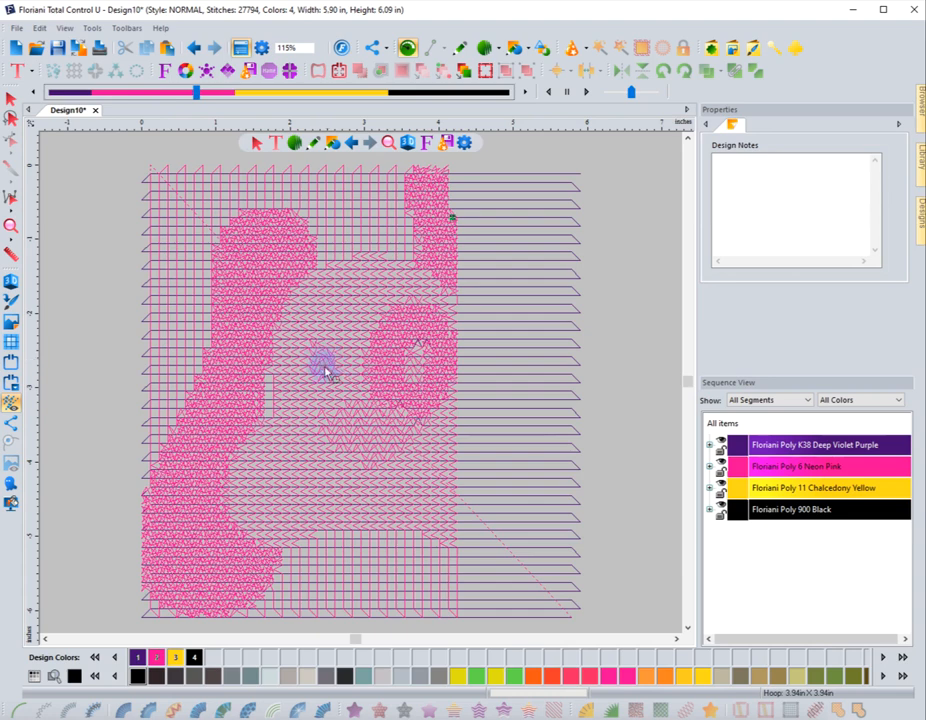
pyautogui.moveTo(445, 310)
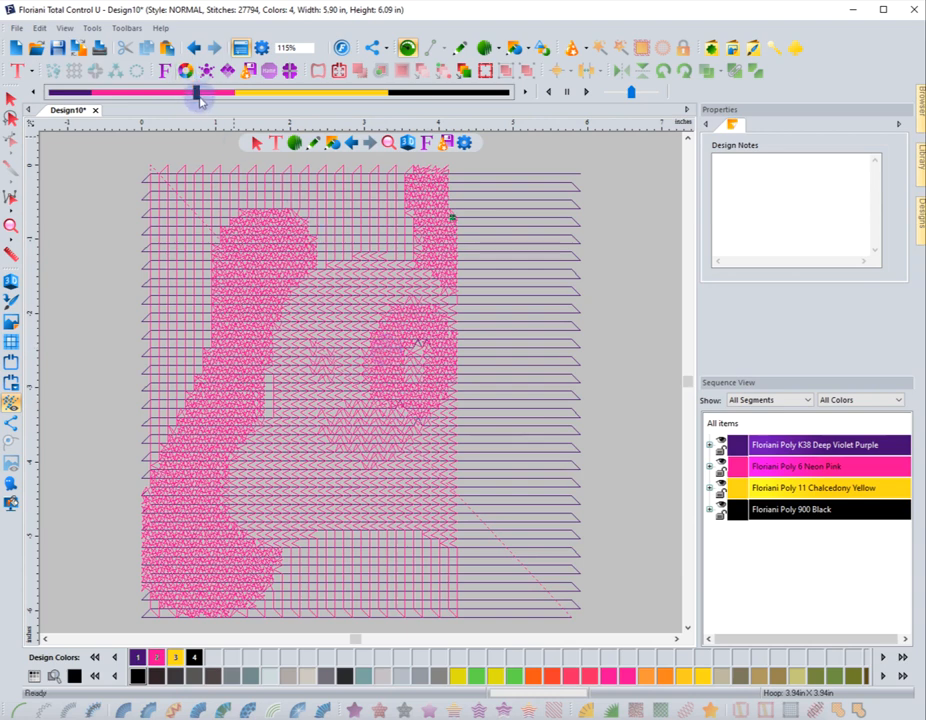
pyautogui.moveTo(198, 92); pyautogui.dragTo(222, 92)
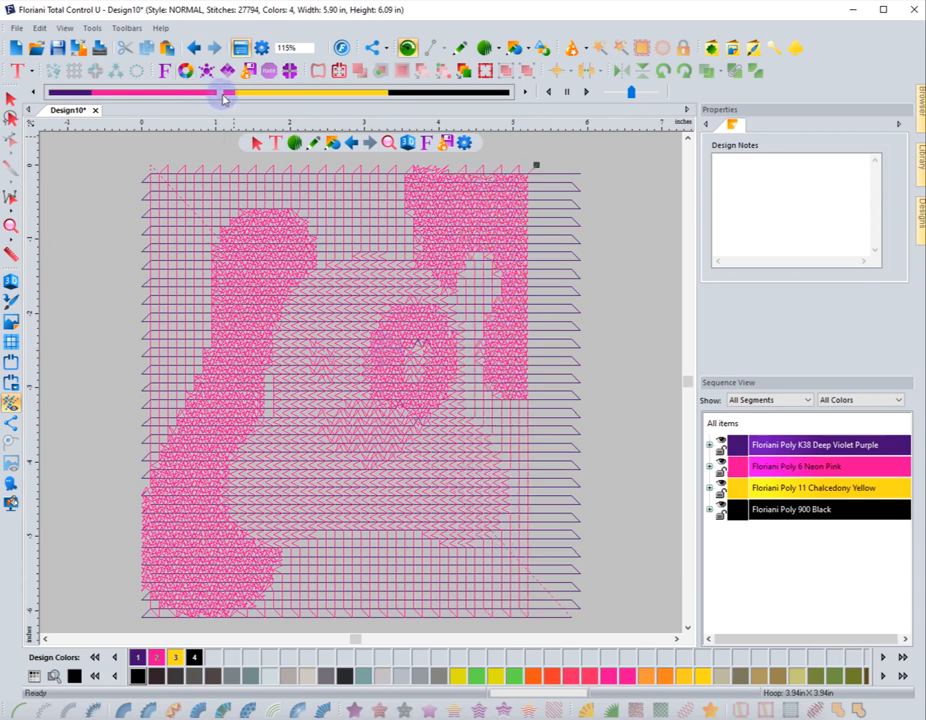
pyautogui.moveTo(222, 94); pyautogui.dragTo(280, 94)
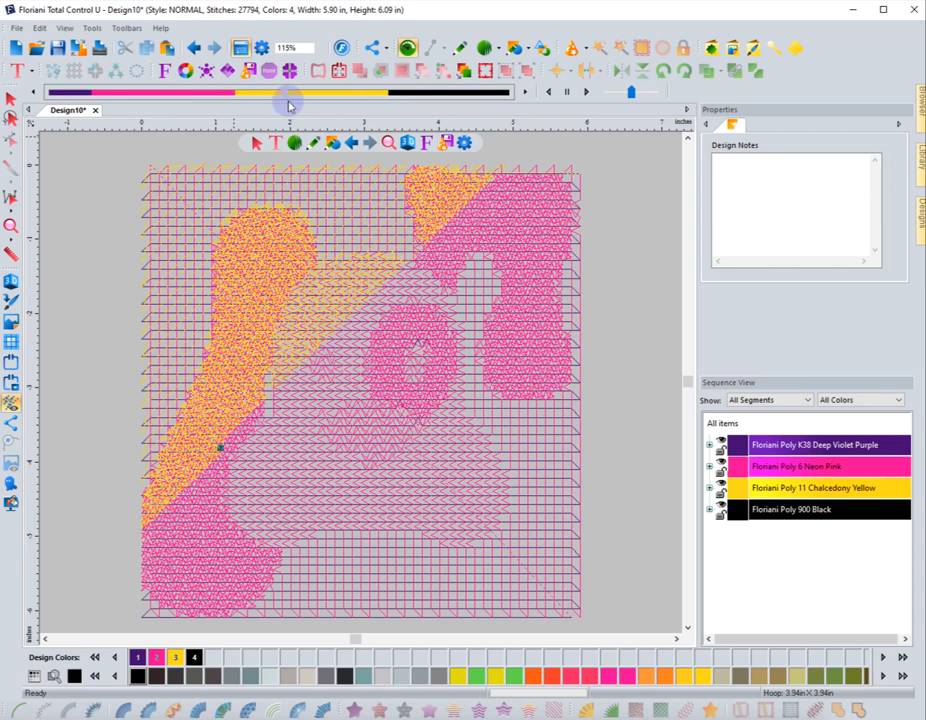
pyautogui.moveTo(289, 98); pyautogui.dragTo(322, 98)
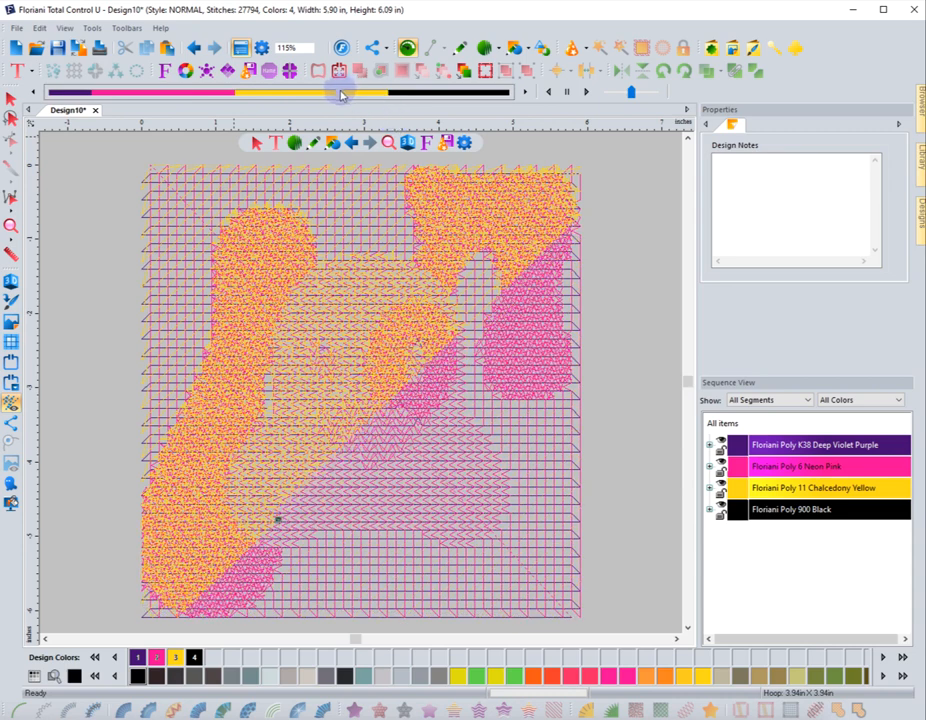
pyautogui.moveTo(340, 92); pyautogui.dragTo(410, 92)
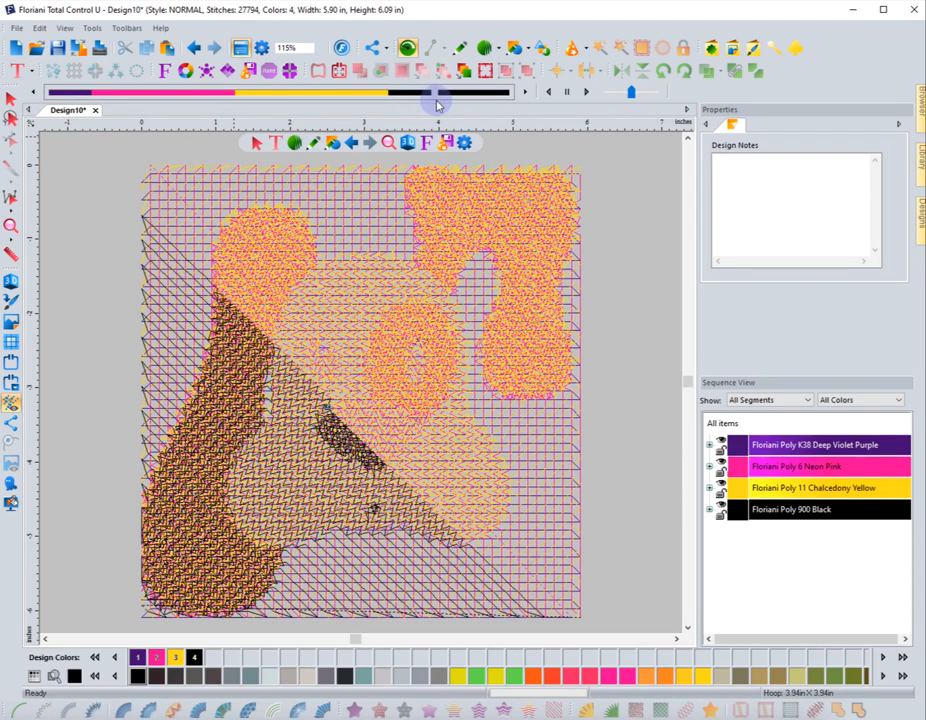
pyautogui.moveTo(435, 103); pyautogui.dragTo(490, 103)
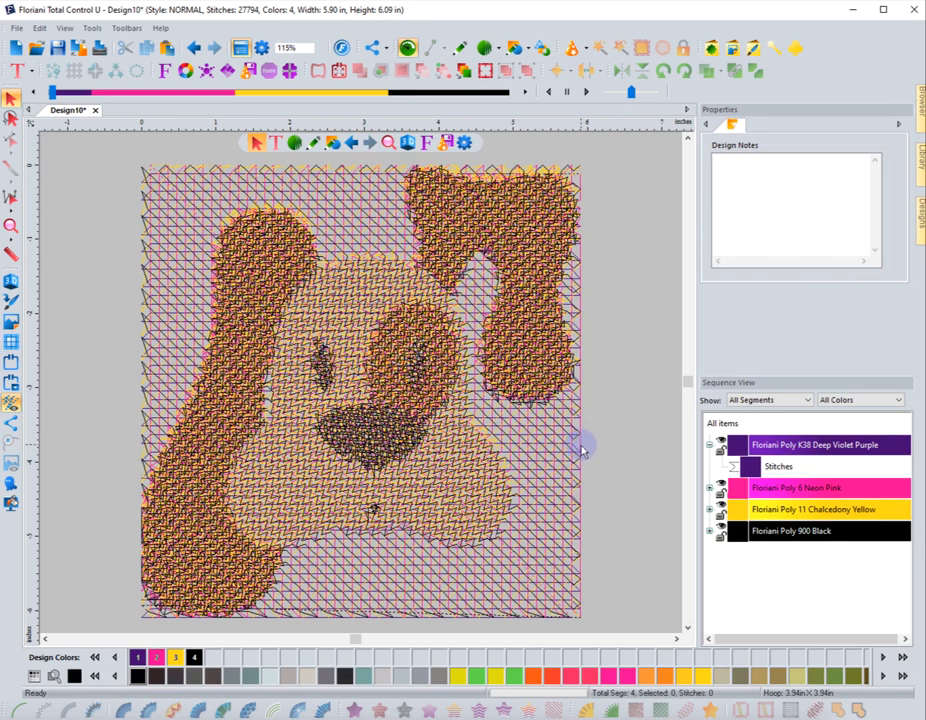
pyautogui.moveTo(127, 283)
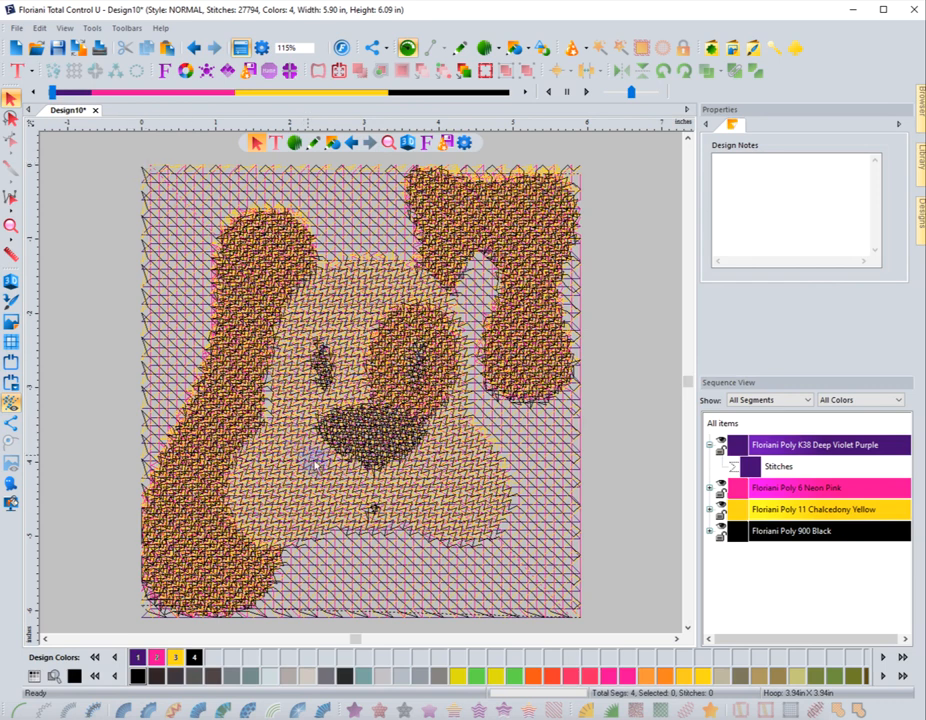
pyautogui.moveTo(372, 310)
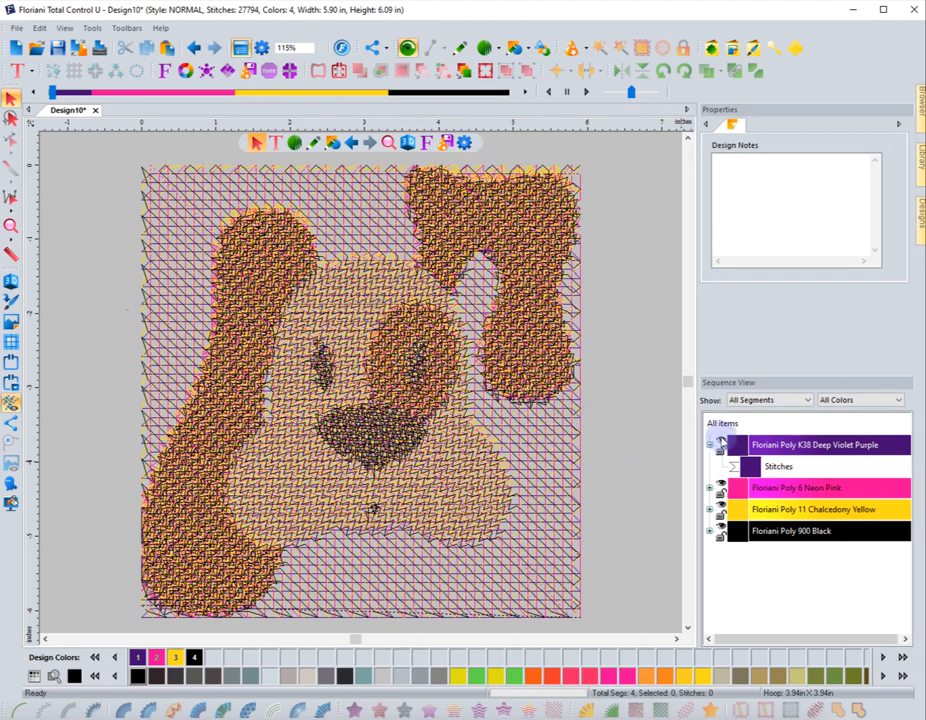
pyautogui.click(710, 445)
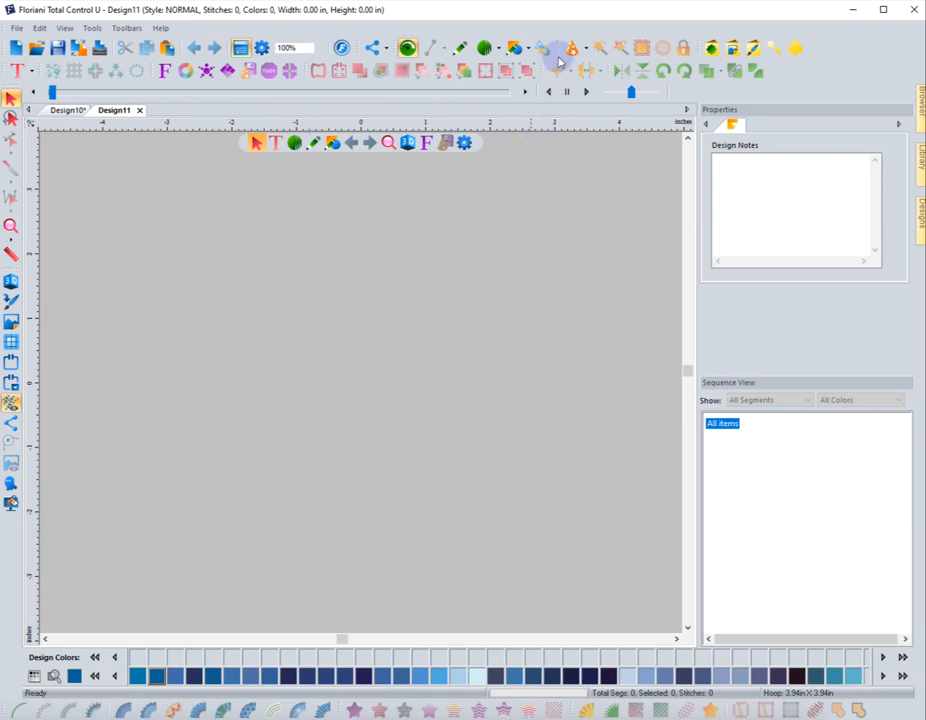
pyautogui.moveTo(575, 70)
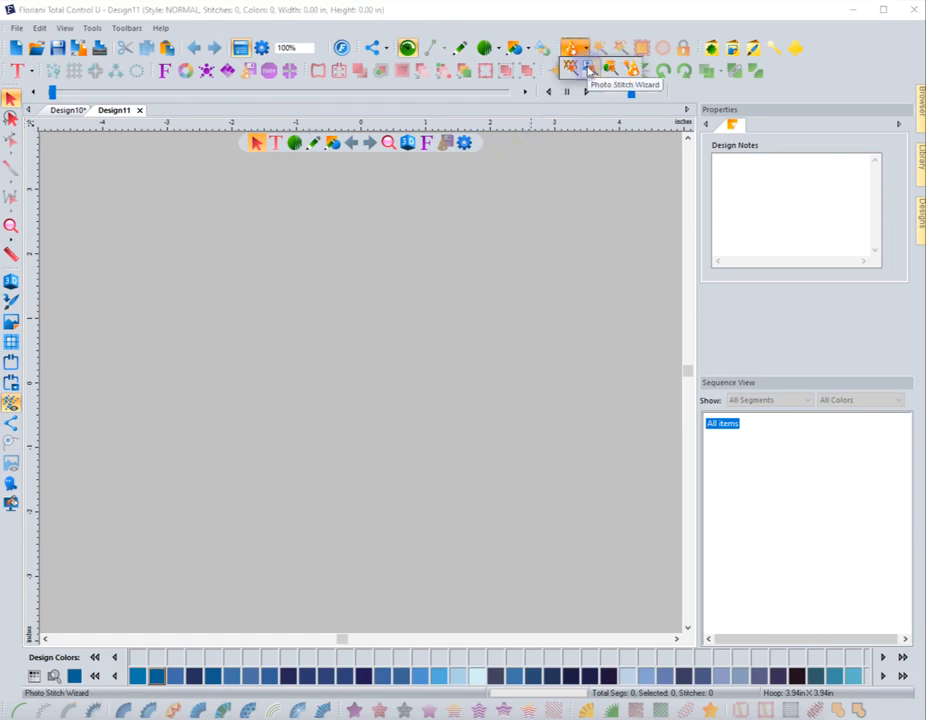
# Step: In Design11, run the Photo-Stitch Wizard past image and transformation pages to Stitch Generation
pyautogui.click(585, 67)
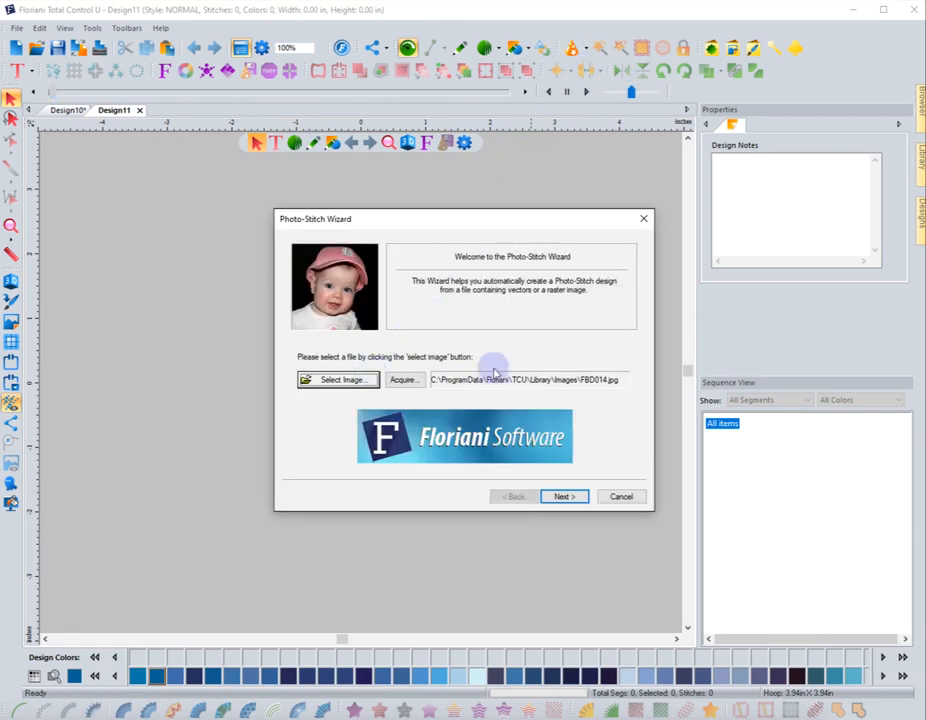
pyautogui.click(563, 497)
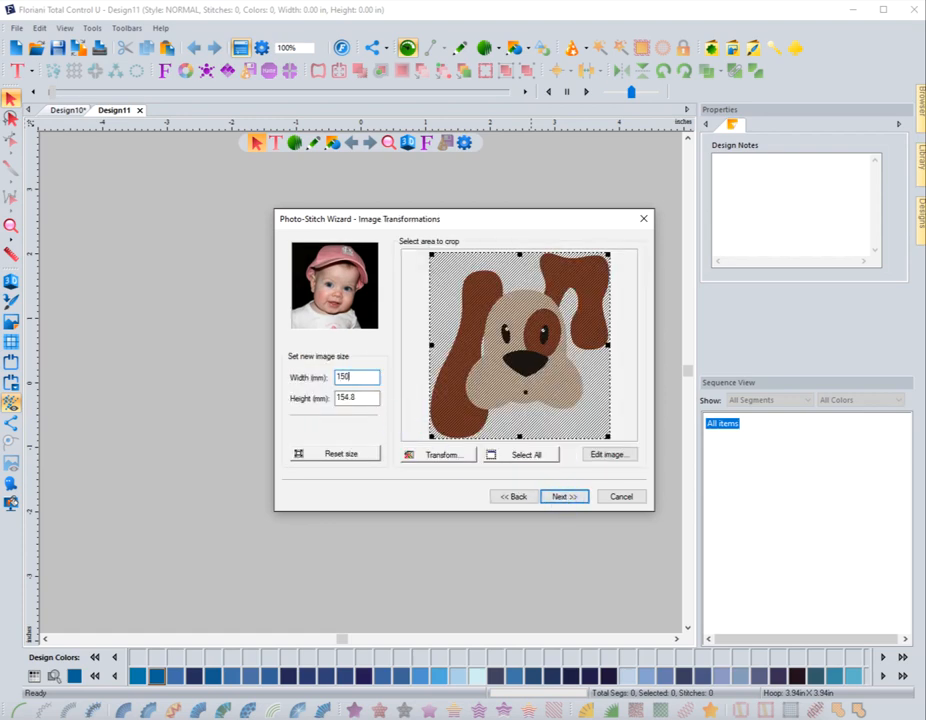
pyautogui.click(564, 496)
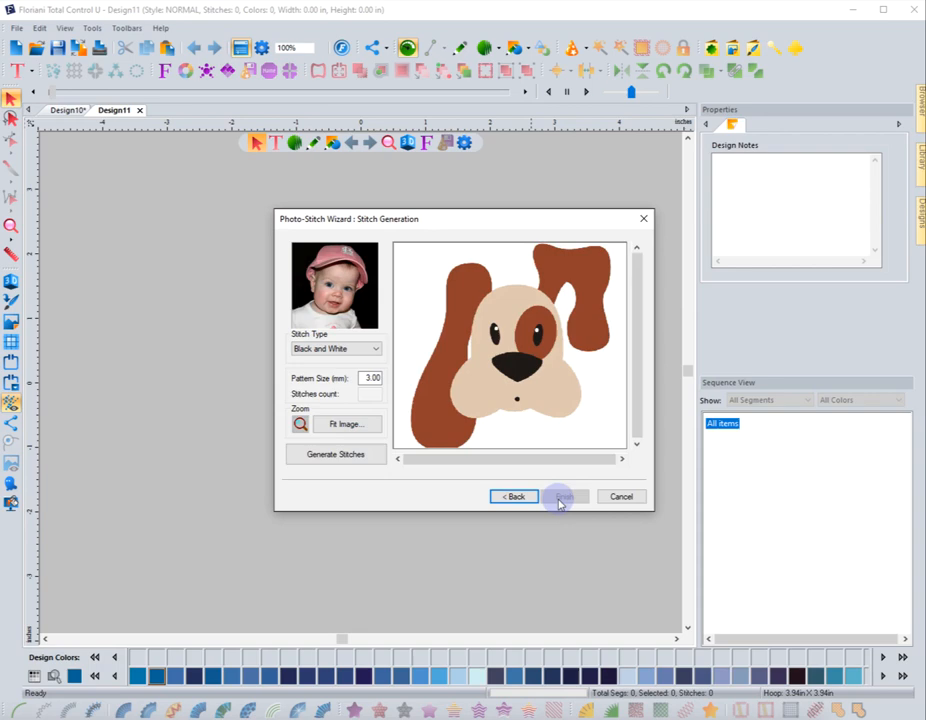
# Step: Compare 3 mm and 1.5 mm black-and-white patterns, then finish at 1.5 mm (54,974 stitches)
pyautogui.tripleClick(372, 378)
pyautogui.write('1.5')
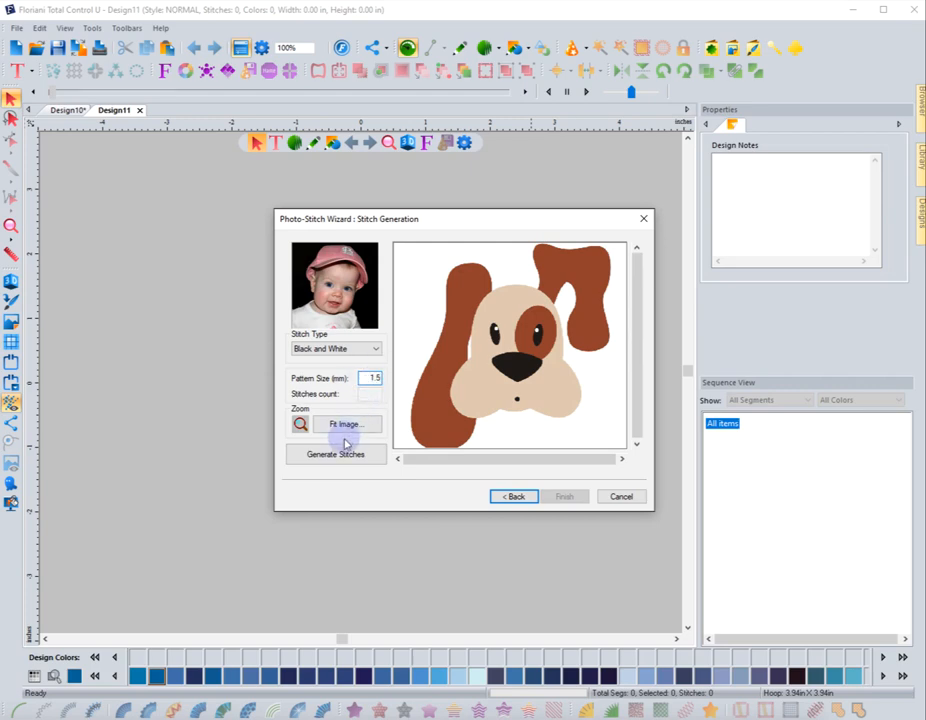
pyautogui.click(336, 454)
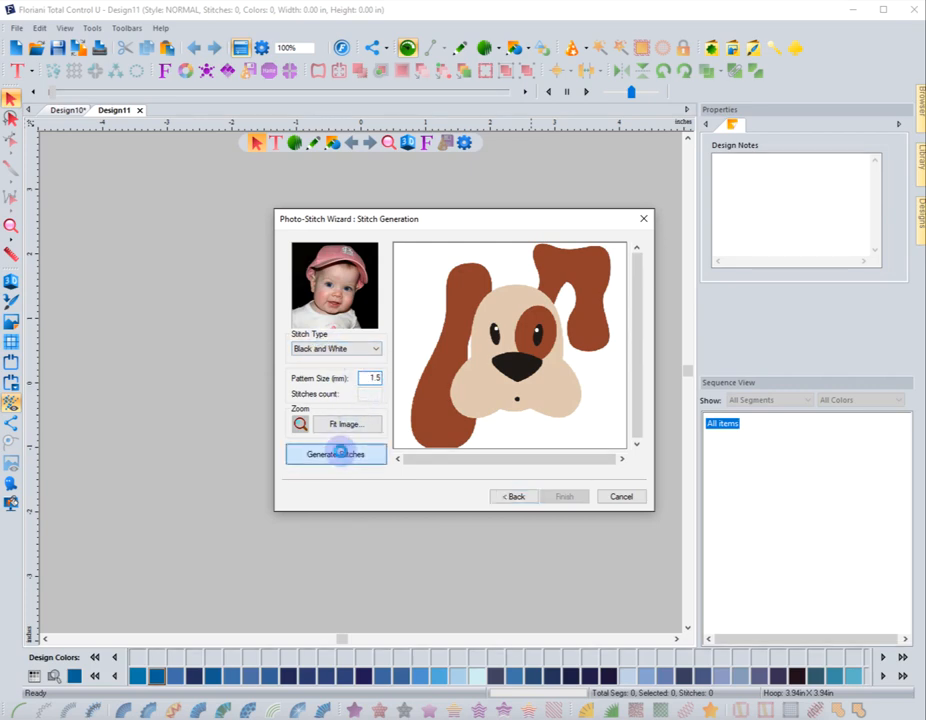
pyautogui.click(336, 454)
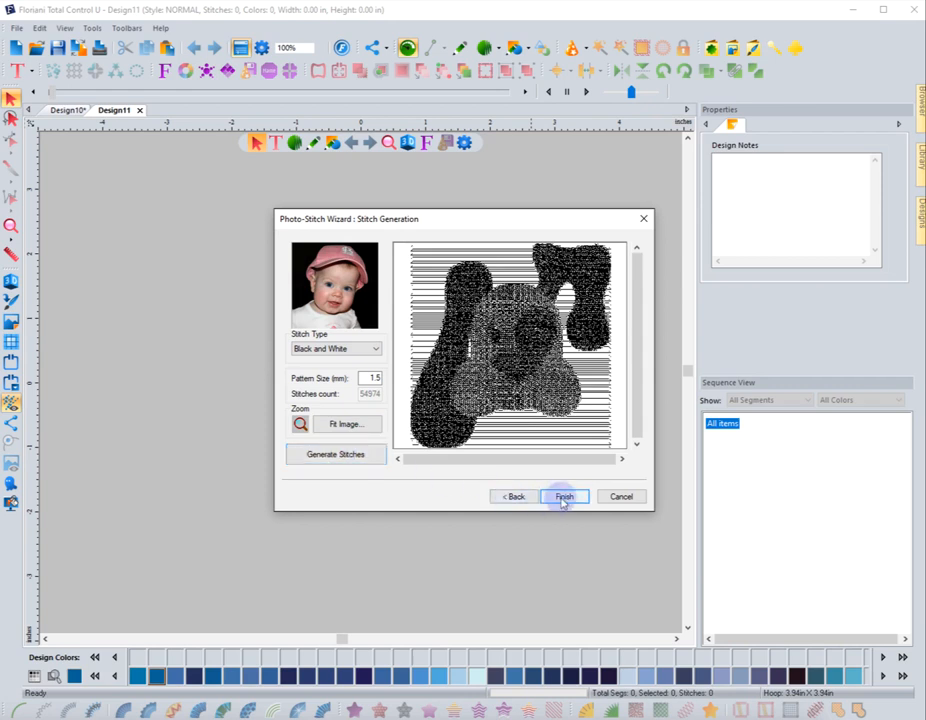
pyautogui.moveTo(366, 405)
pyautogui.write('3')
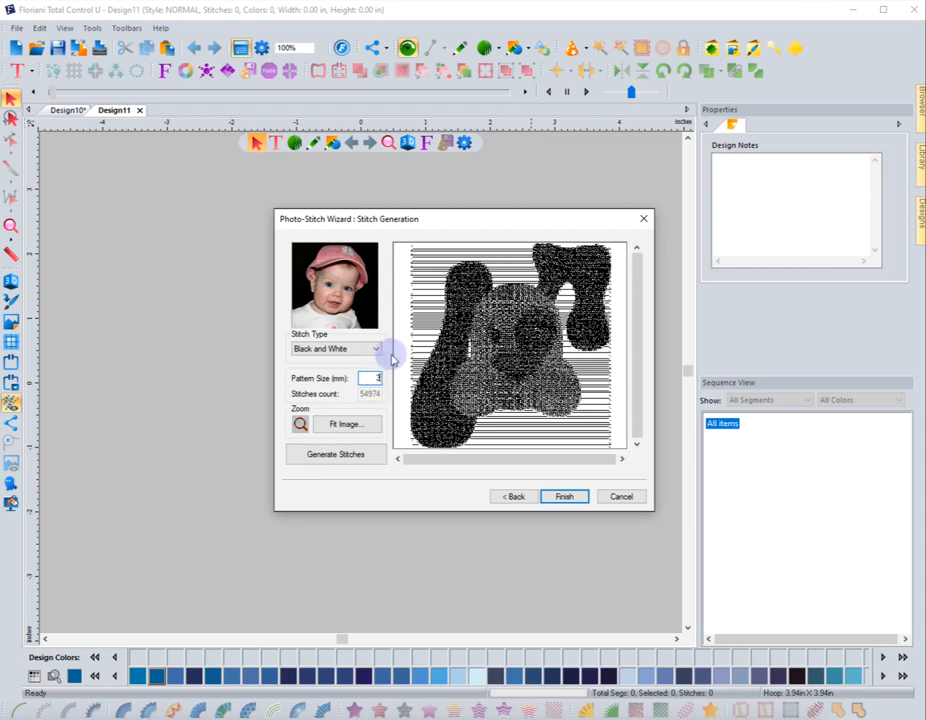
pyautogui.click(336, 454)
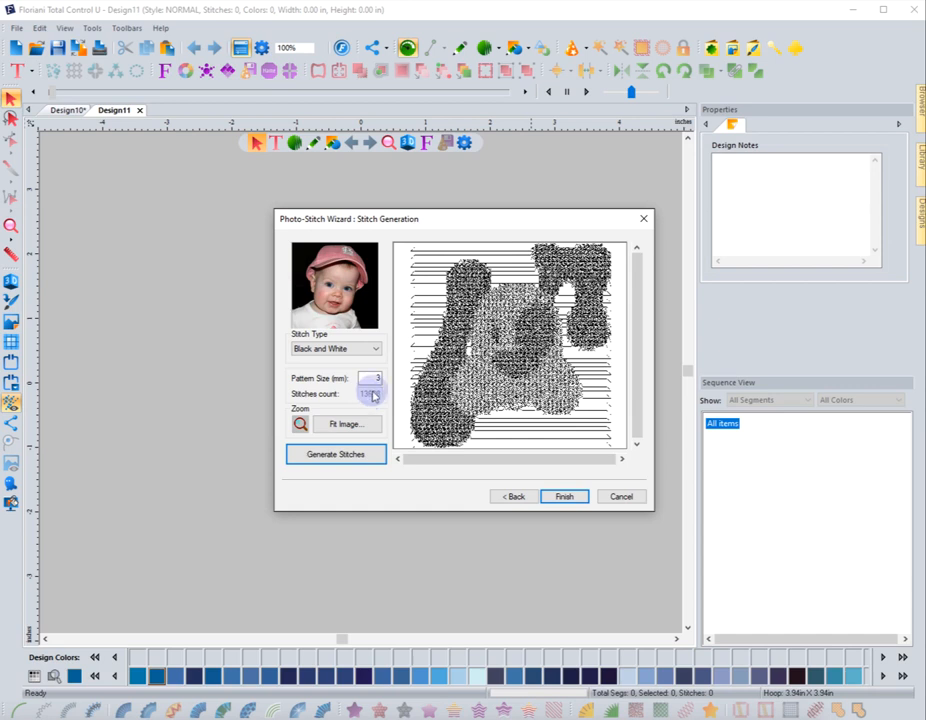
pyautogui.click(375, 382)
pyautogui.write('1.5')
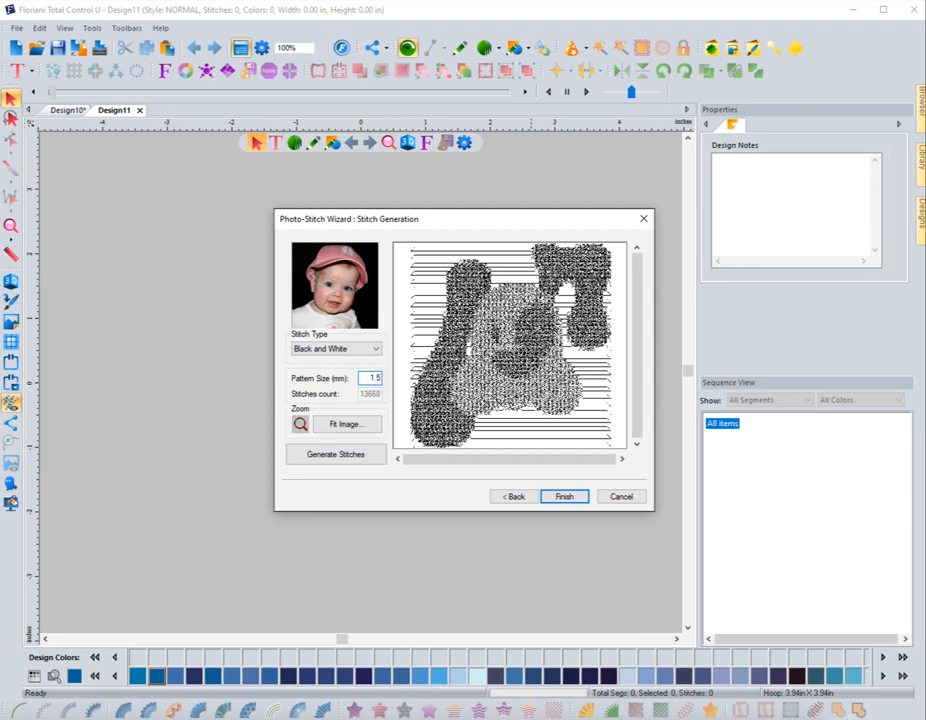
pyautogui.click(336, 454)
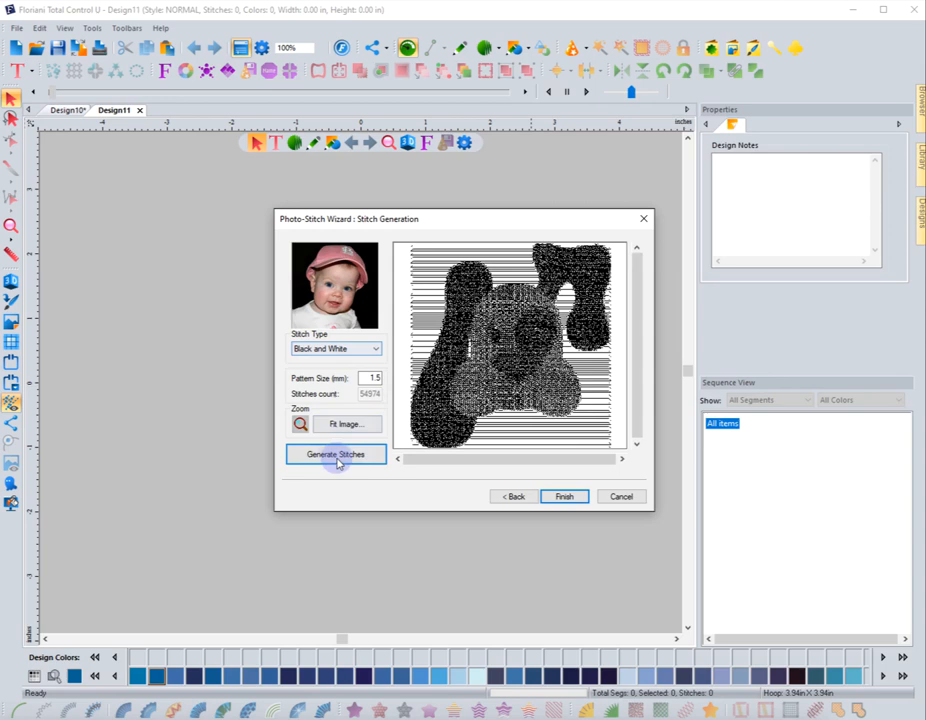
pyautogui.click(564, 496)
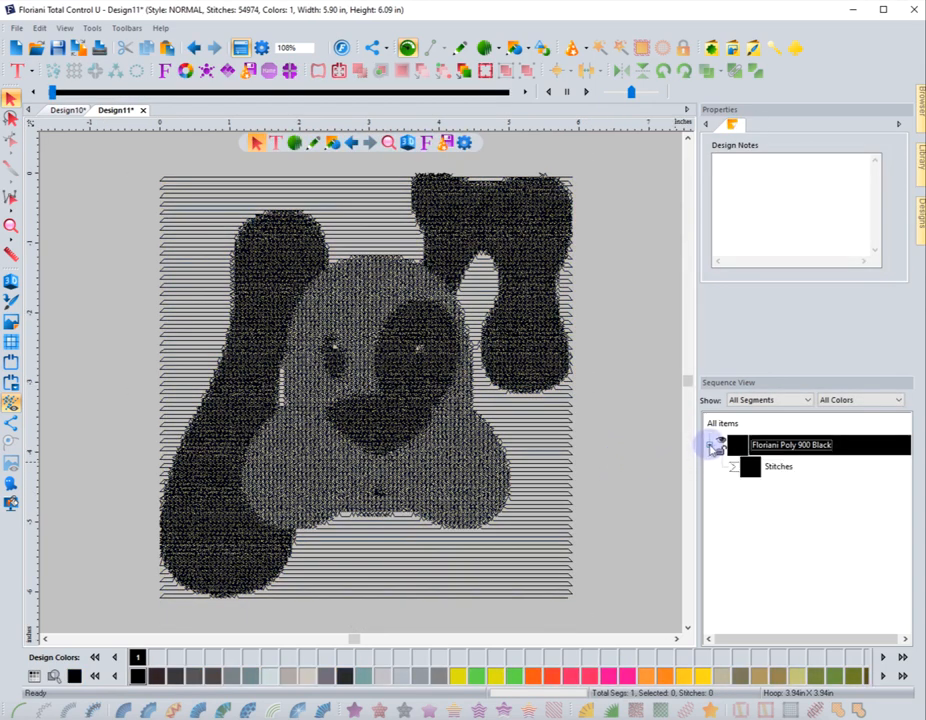
# Step: Switch to metric, hide Design10's coloured threads, and measure black stitches (about 2.6–2.7 mm)
pyautogui.doubleClick(778, 467)
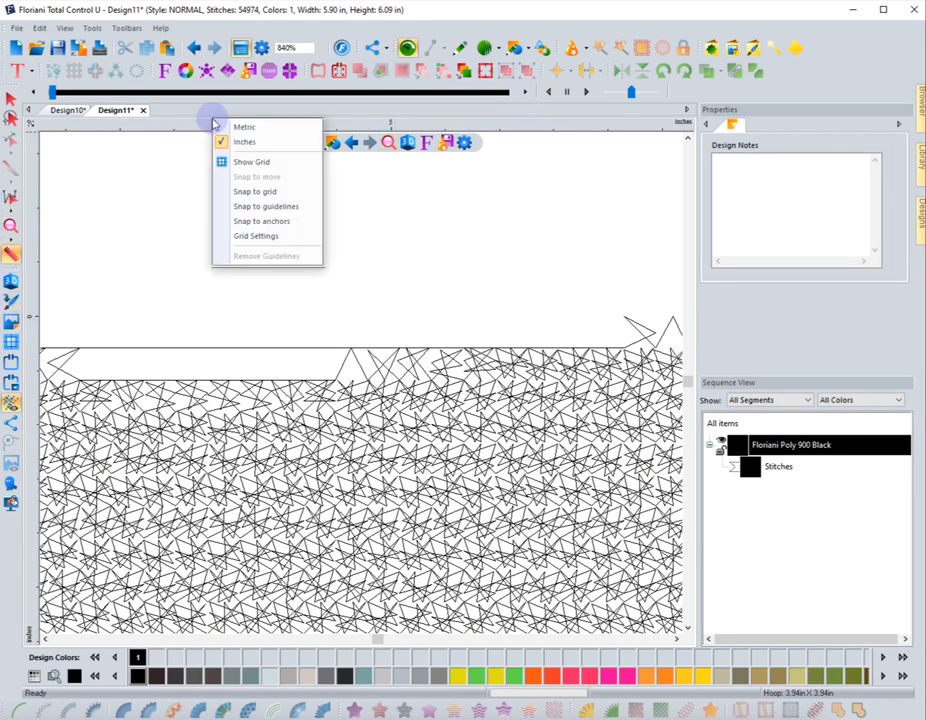
pyautogui.click(244, 126)
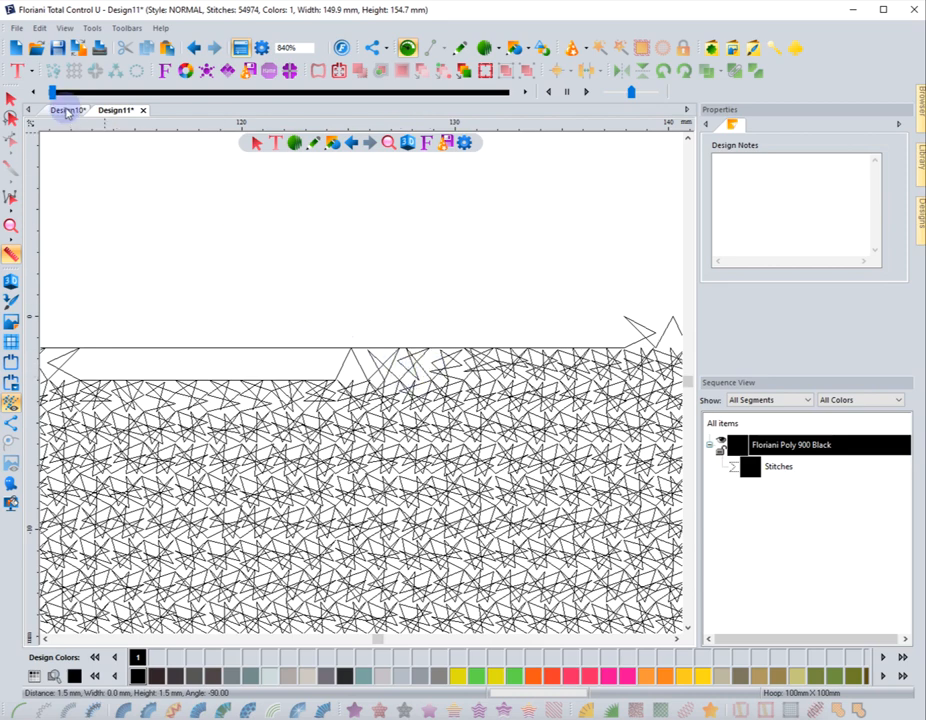
pyautogui.click(68, 110)
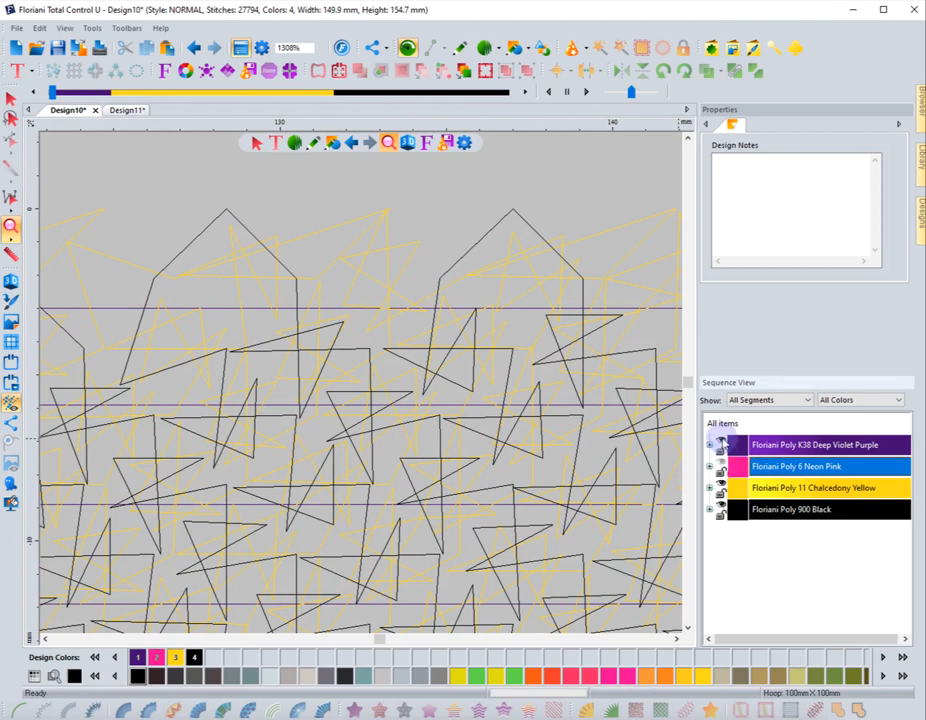
pyautogui.click(815, 488)
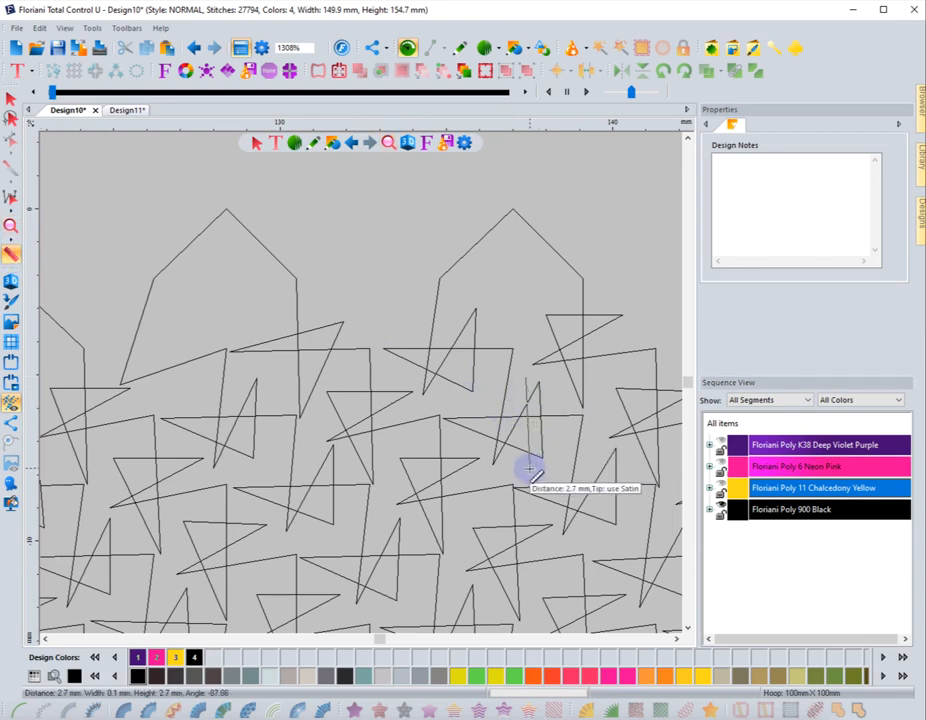
pyautogui.moveTo(455, 393)
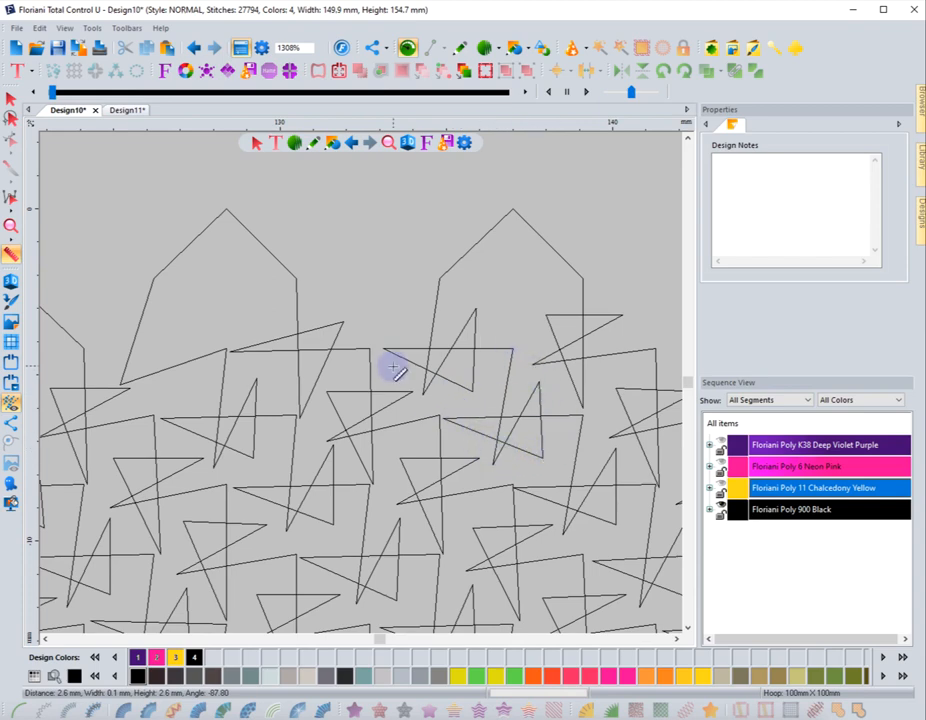
pyautogui.click(115, 110)
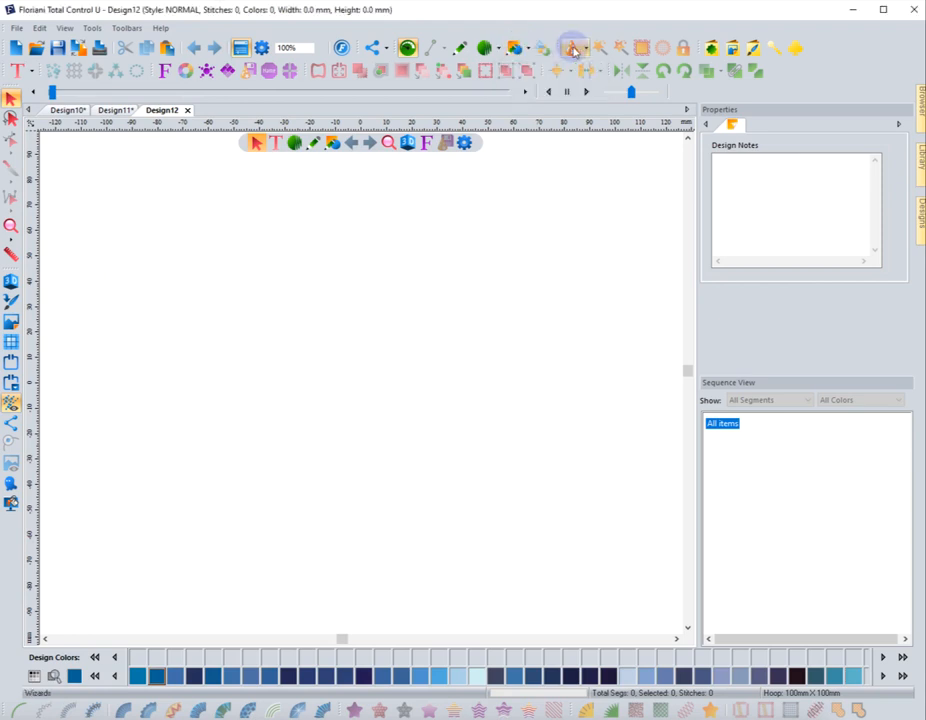
# Step: Photo-stitch the dog in Black and White at 4 mm pattern size: 7,843 stitches
pyautogui.click(575, 48)
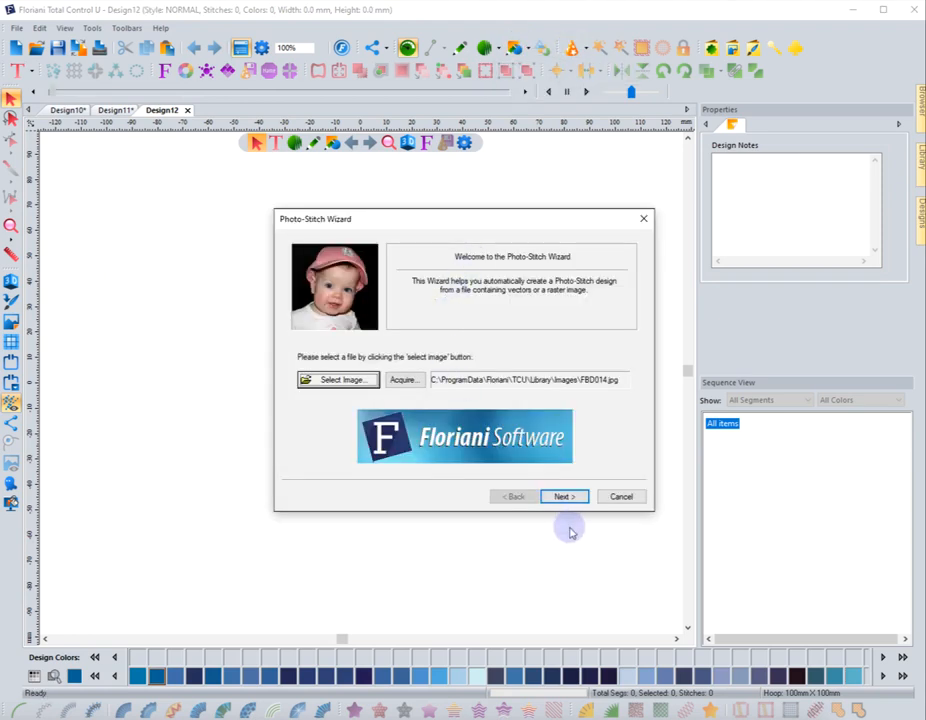
pyautogui.click(563, 496)
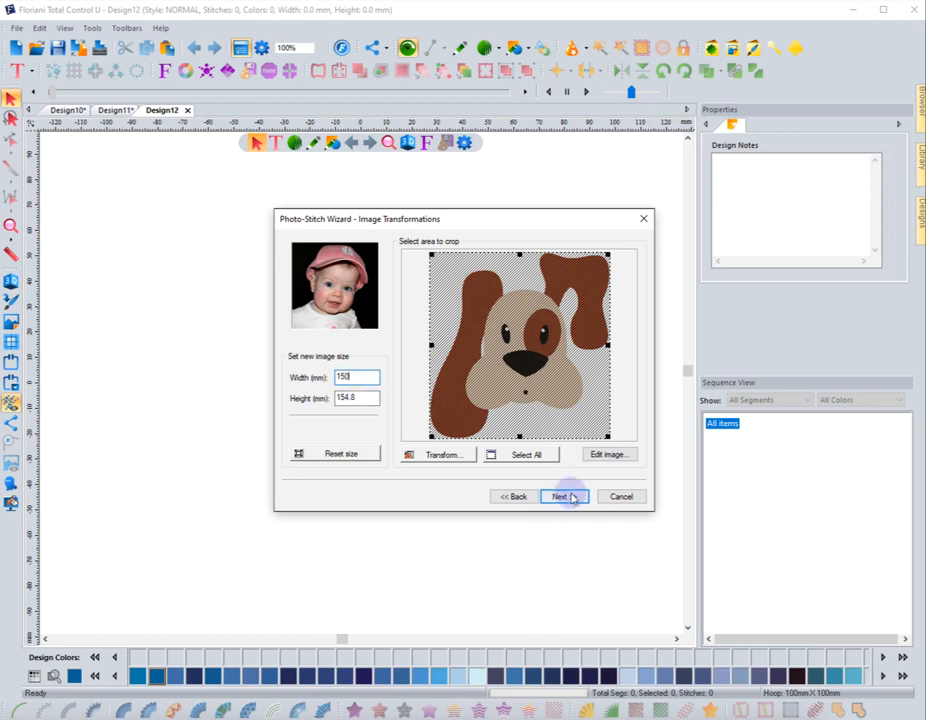
pyautogui.click(560, 496)
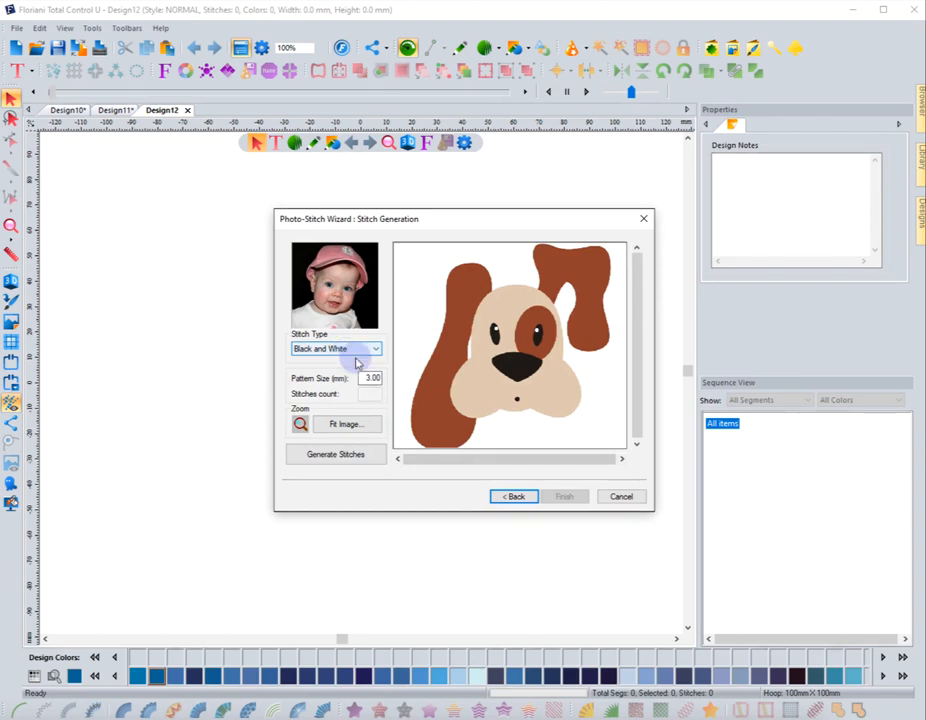
pyautogui.tripleClick(371, 377)
pyautogui.write('4')
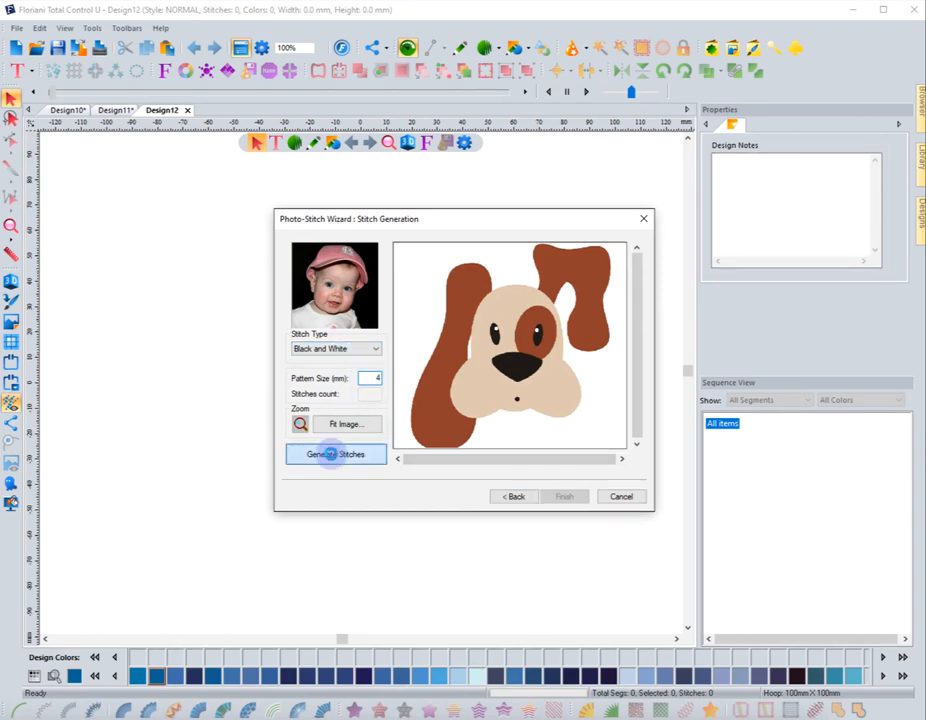
pyautogui.click(335, 454)
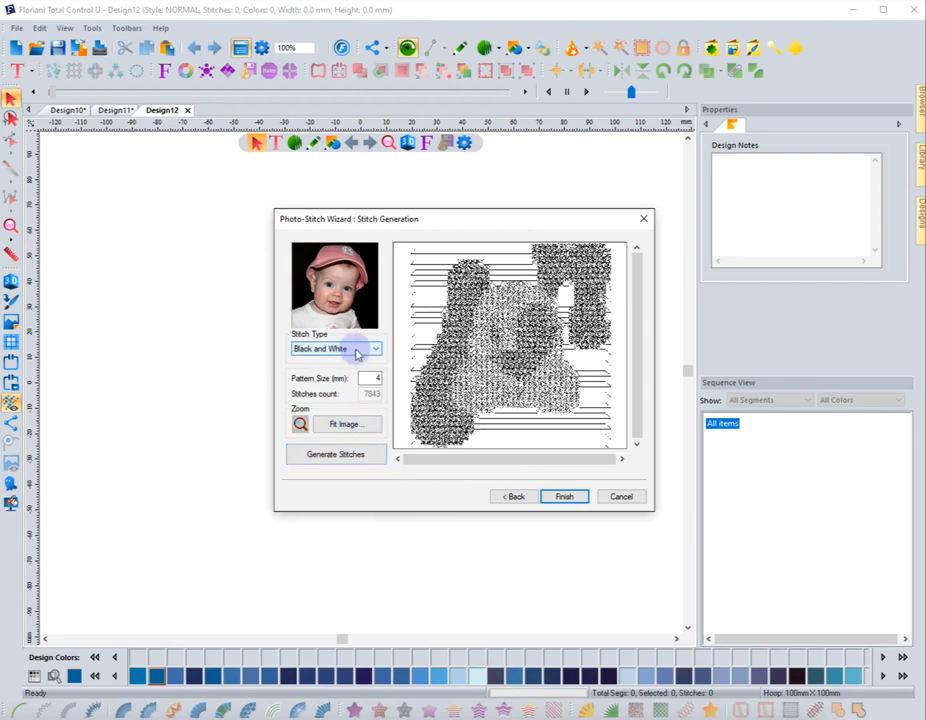
pyautogui.click(564, 496)
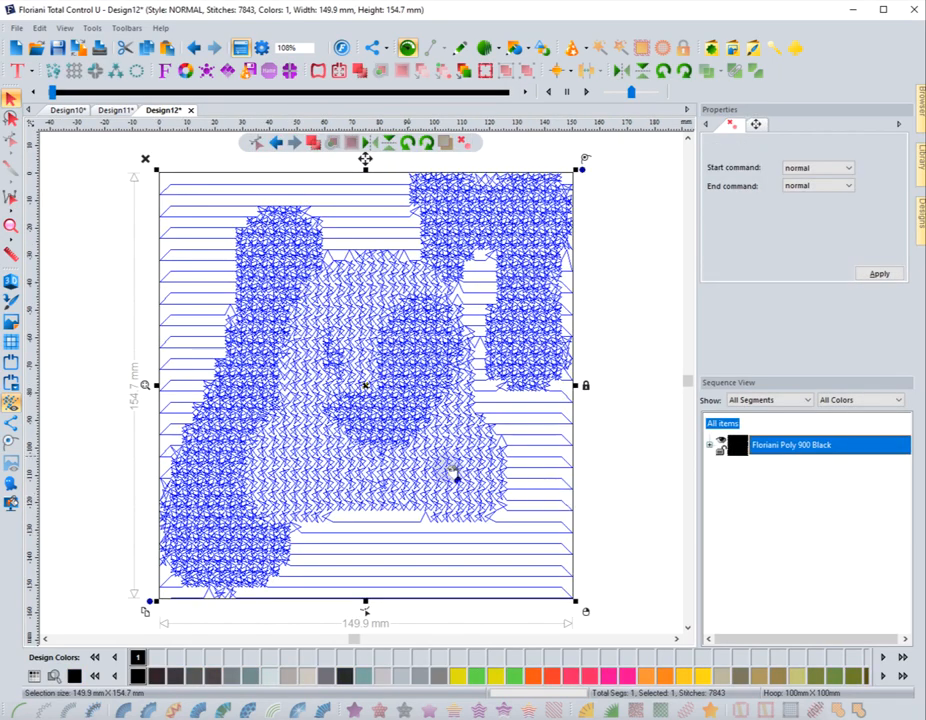
# Step: Deselect the 4 mm stitches, toggle the realistic 3D view on and off, then return to Design10
pyautogui.click(13, 282)
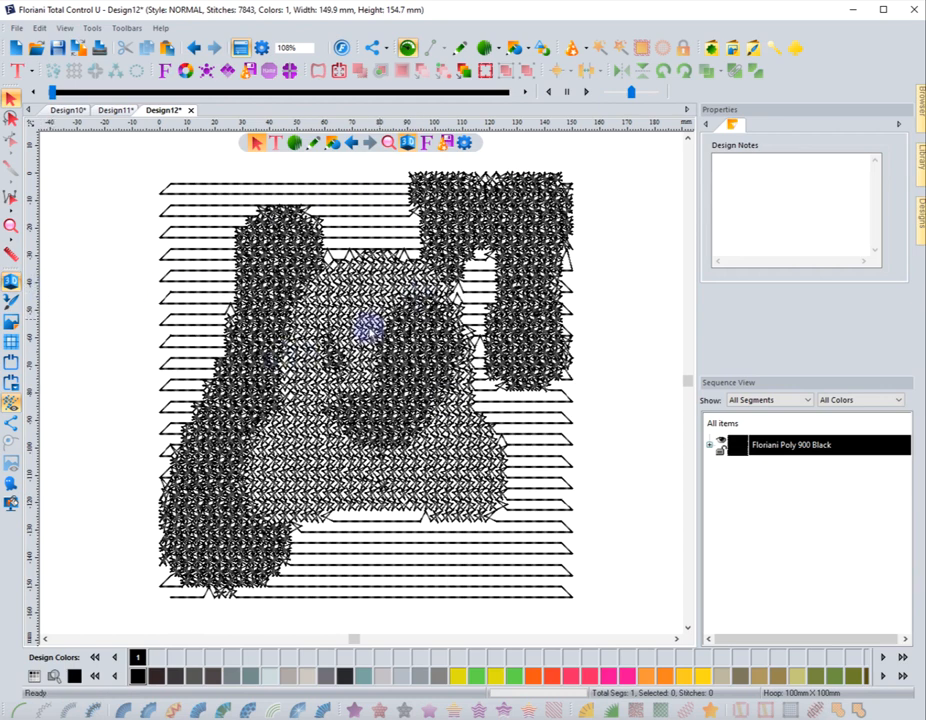
pyautogui.click(115, 110)
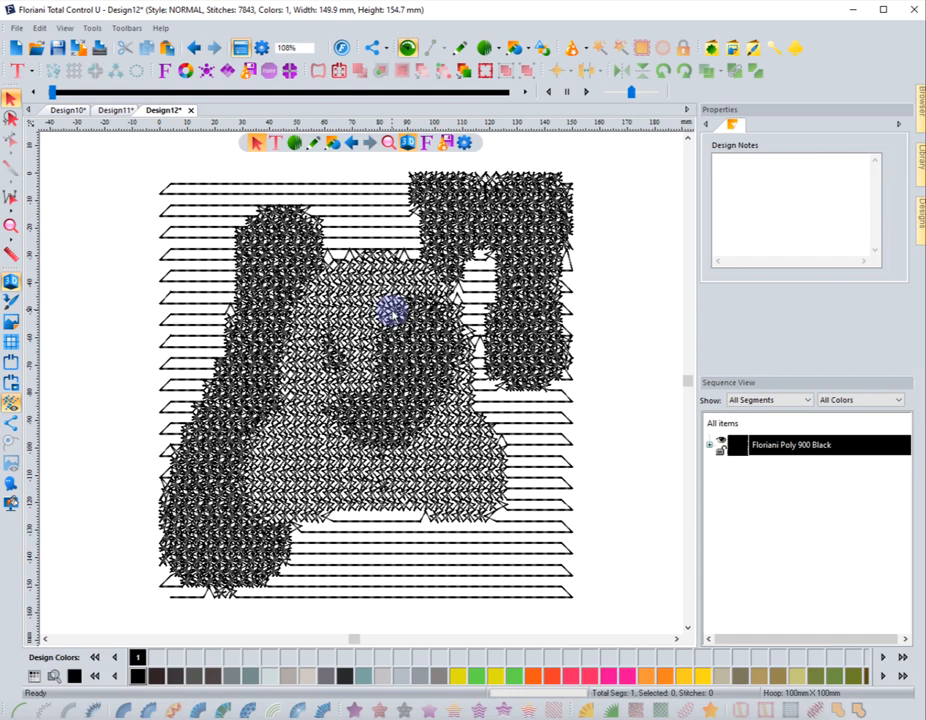
pyautogui.click(114, 110)
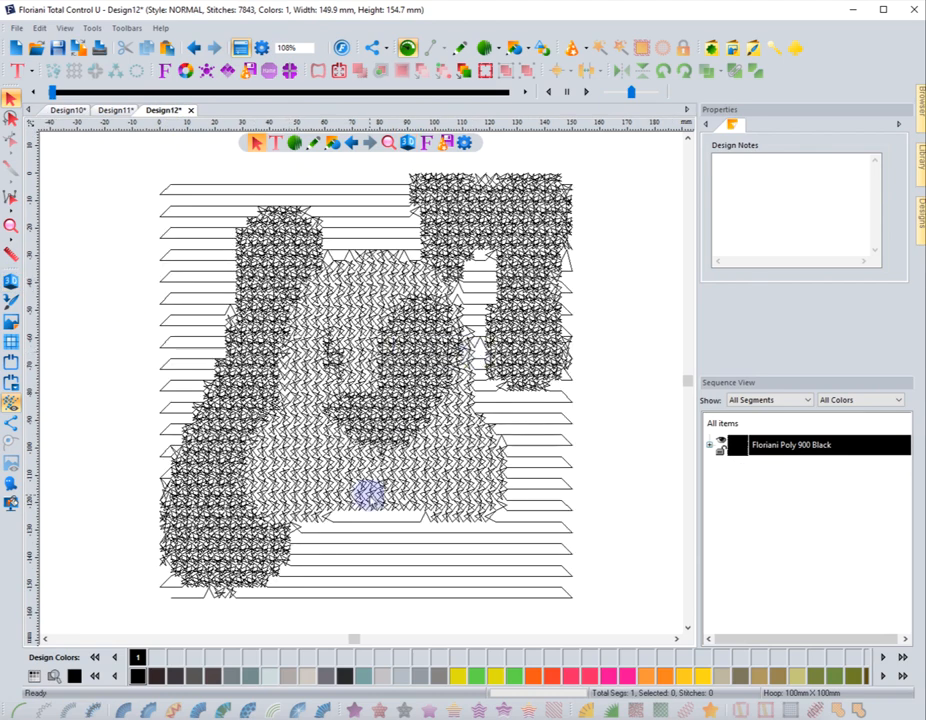
pyautogui.click(66, 109)
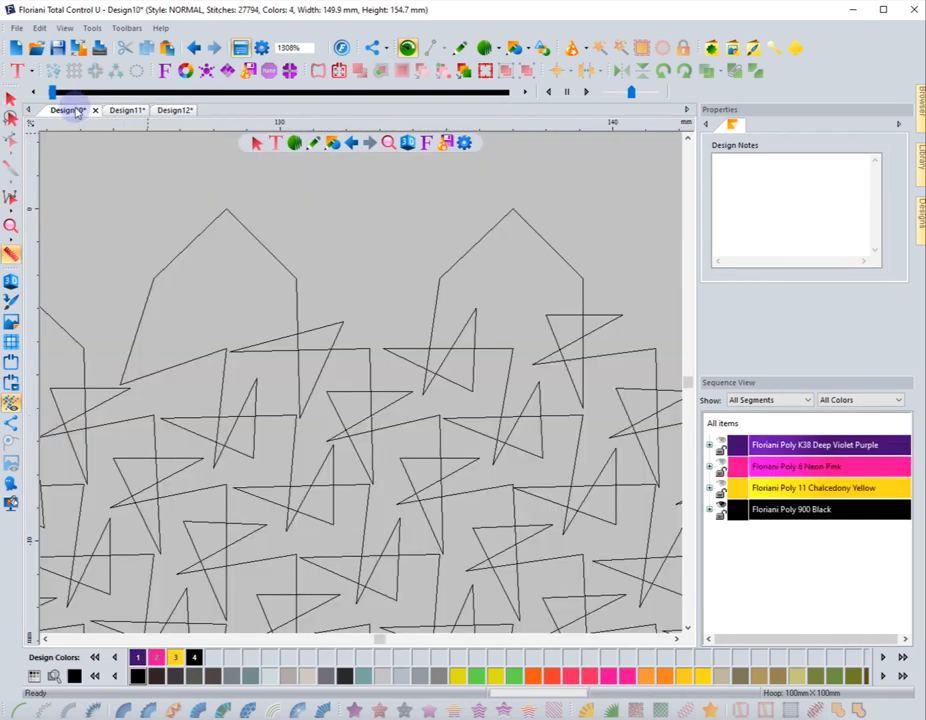
pyautogui.click(12, 228)
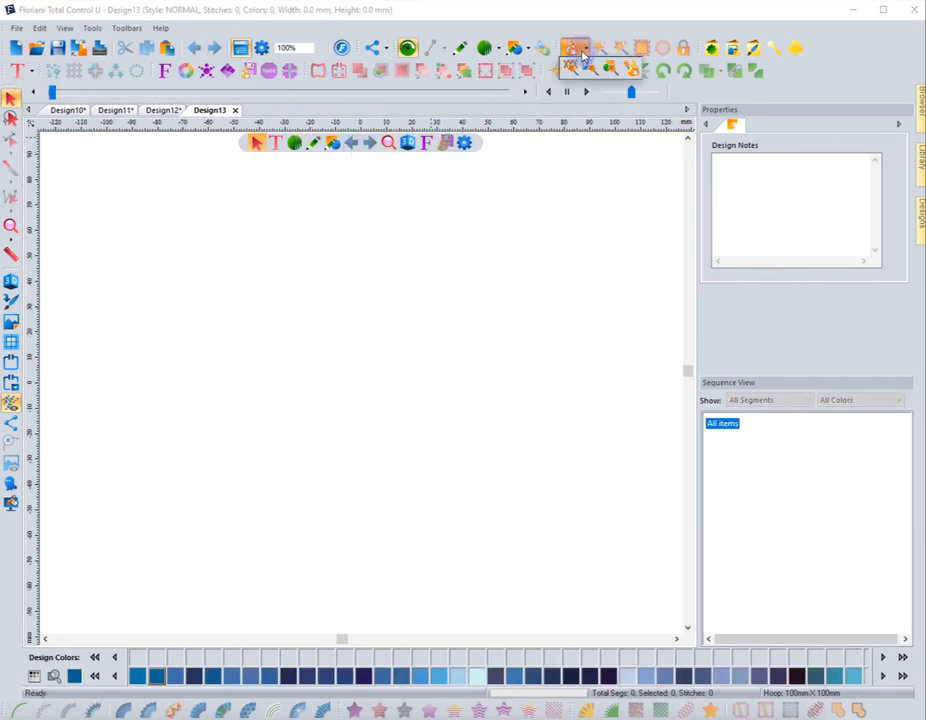
# Step: Photo-stitch the dog in Color (CMYK) at 2.5 mm pattern: 40,239 stitches, four threads
pyautogui.click(575, 52)
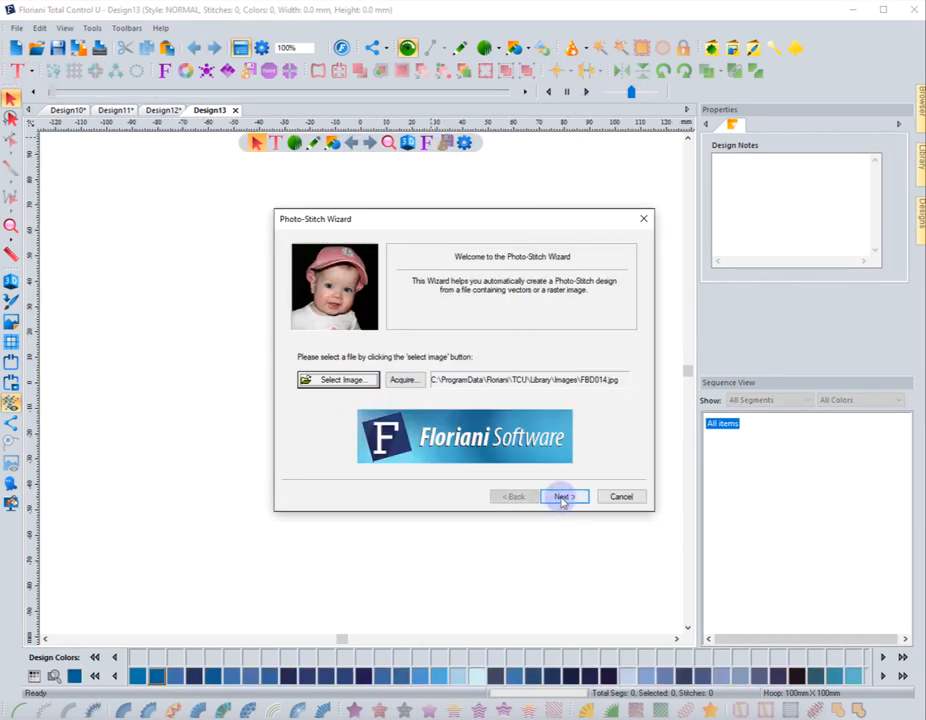
pyautogui.click(563, 497)
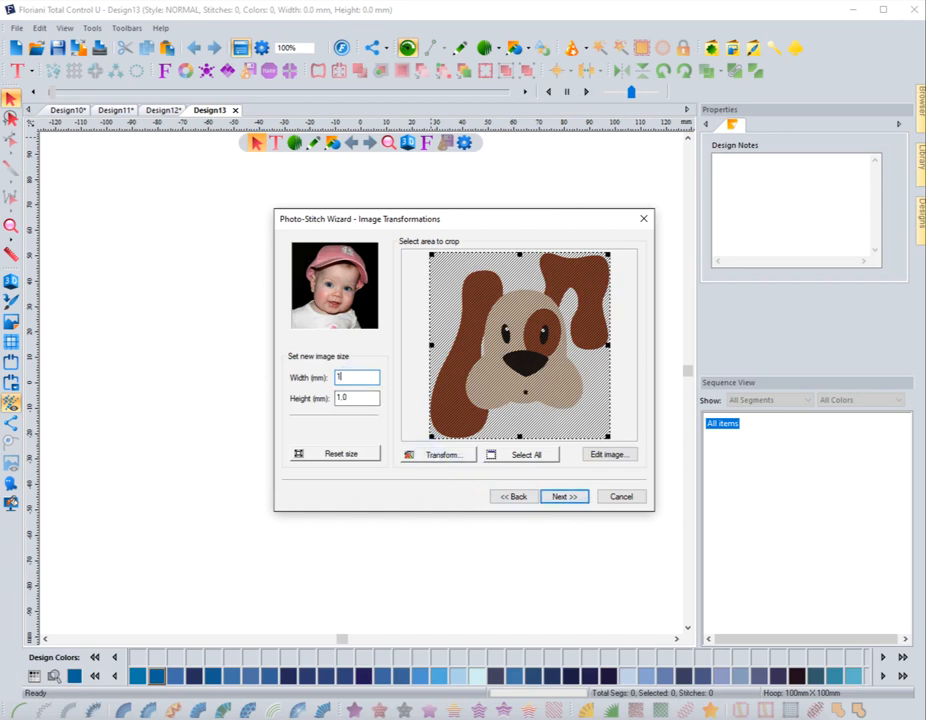
pyautogui.click(564, 496)
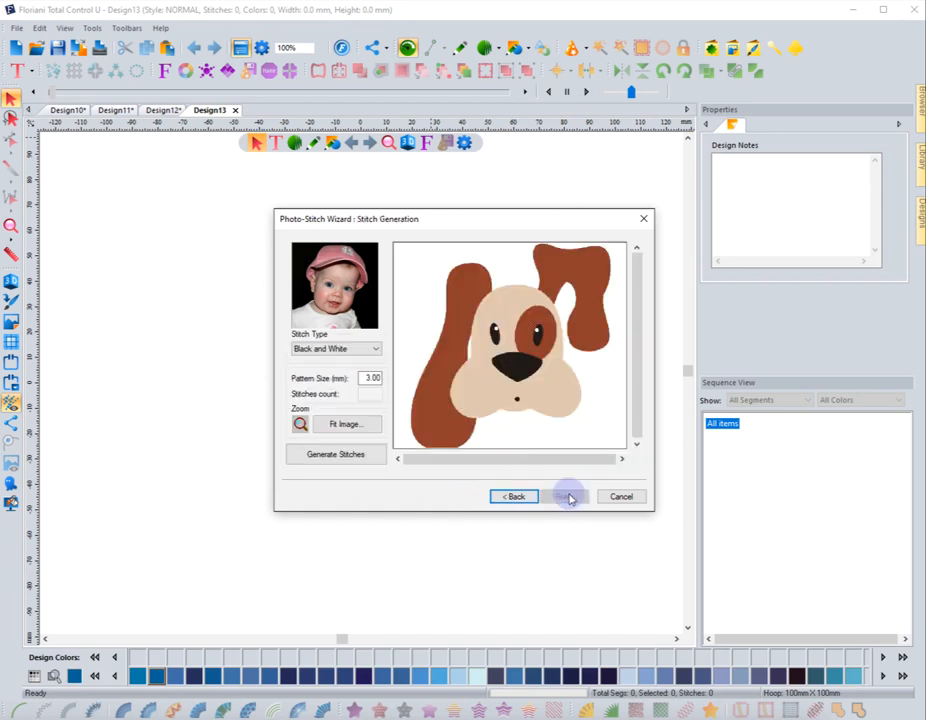
pyautogui.click(375, 348)
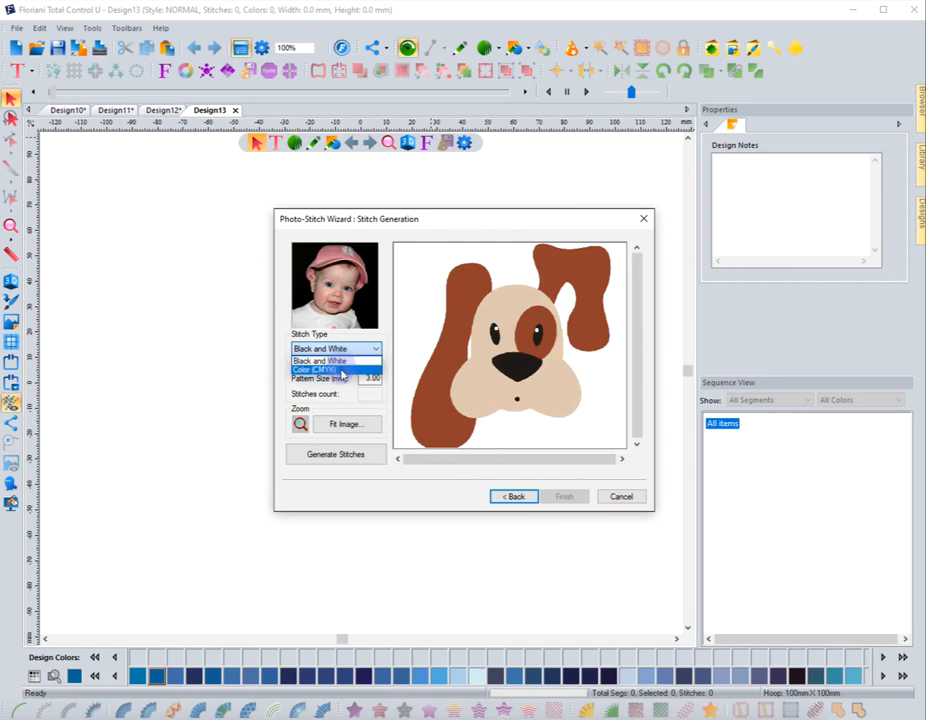
pyautogui.click(320, 369)
pyautogui.write('2.5')
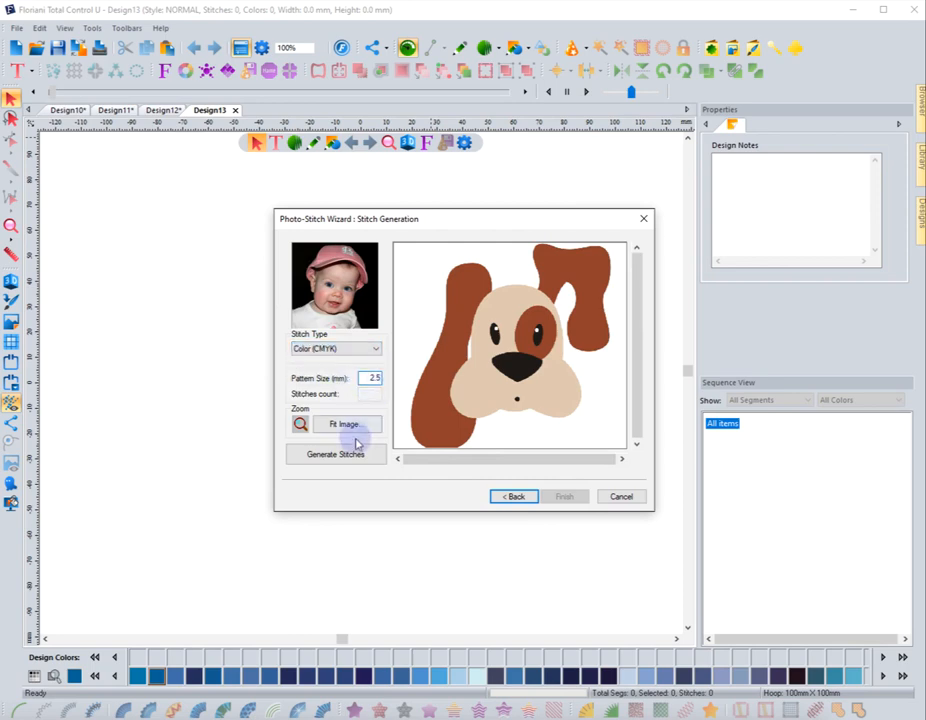
pyautogui.click(335, 454)
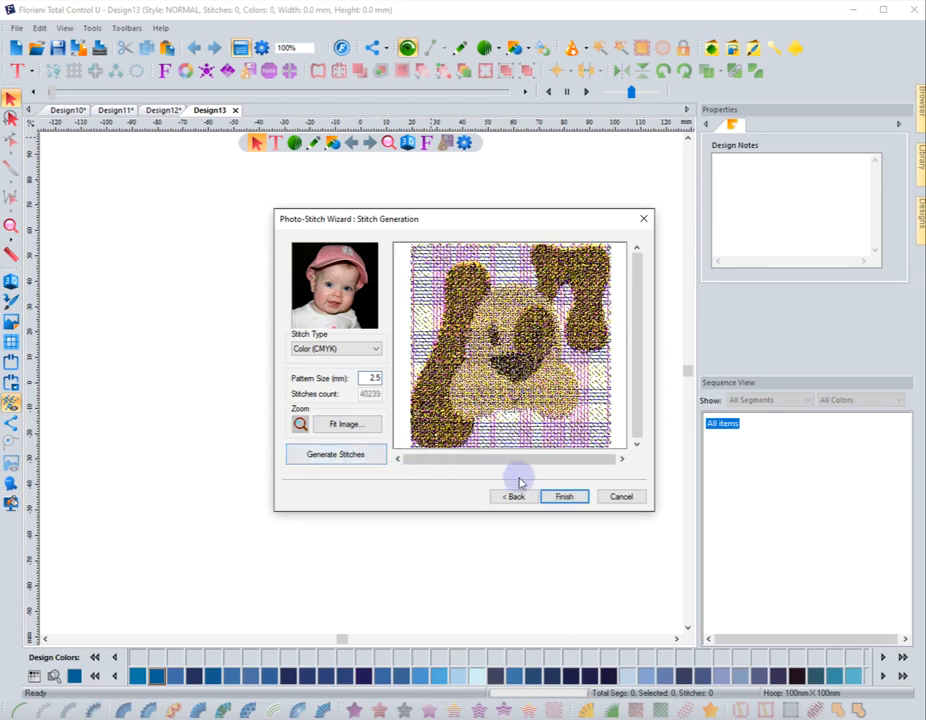
pyautogui.click(564, 496)
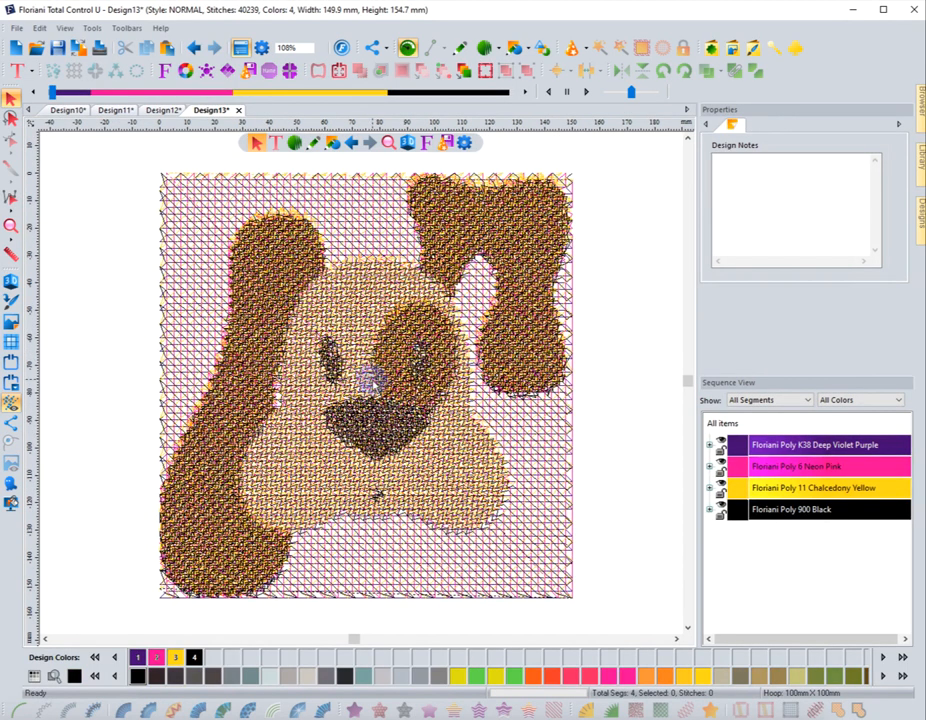
# Step: Flip between Design10 and Design13 to compare, and move the Design13 tab beside Design10
pyautogui.click(67, 109)
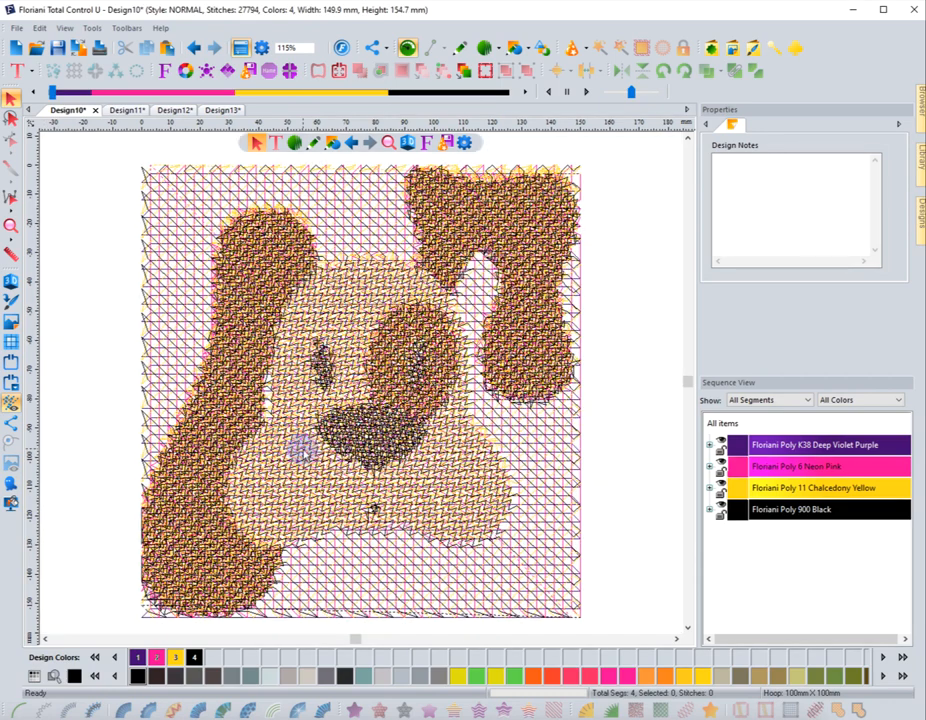
pyautogui.click(210, 110)
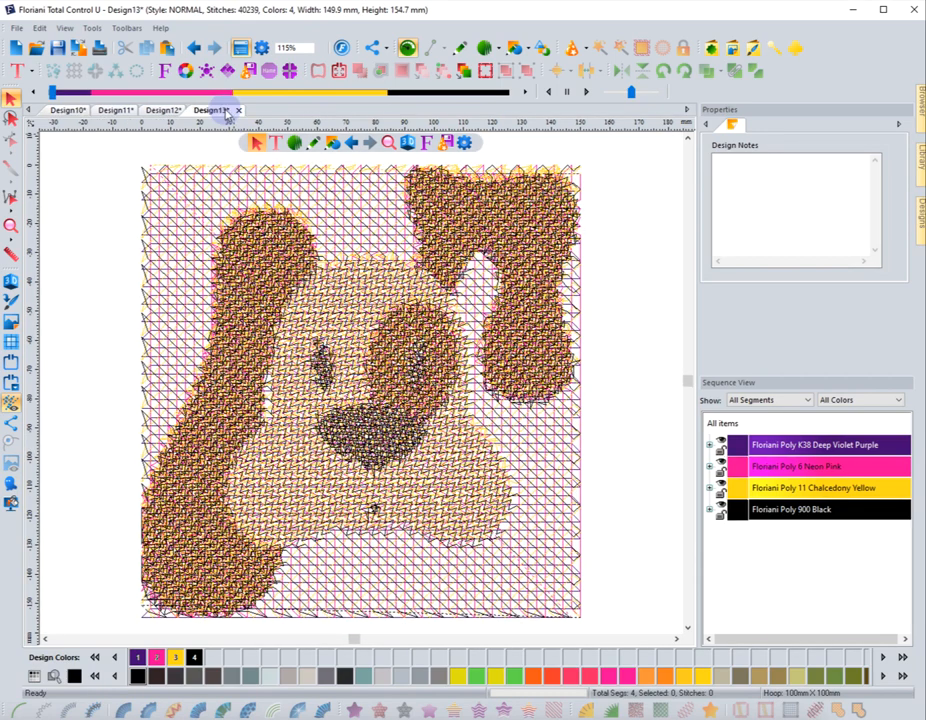
pyautogui.click(66, 110)
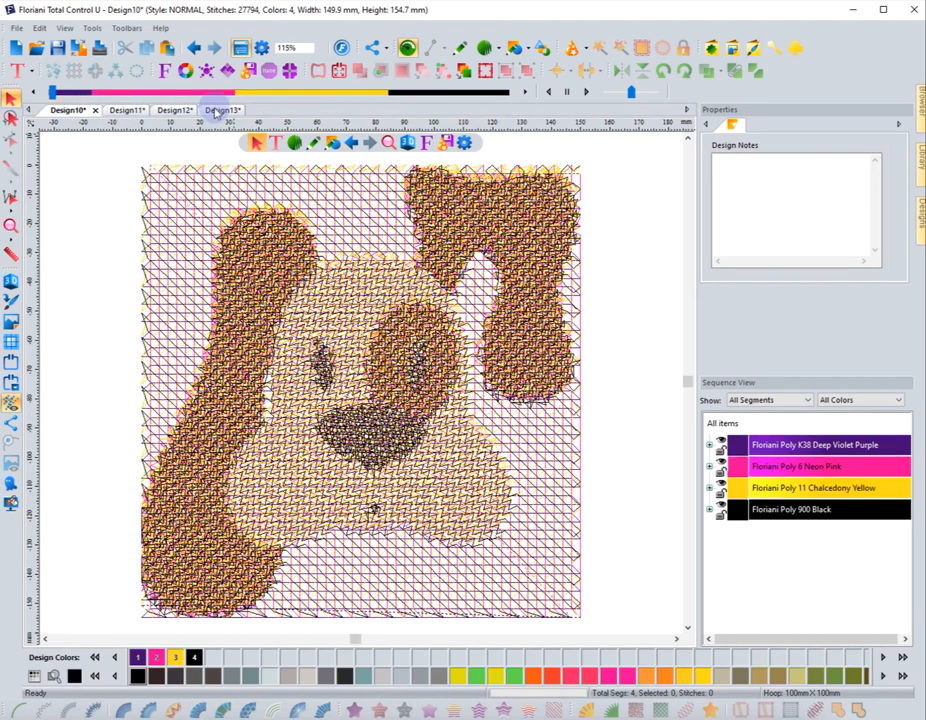
pyautogui.click(221, 110)
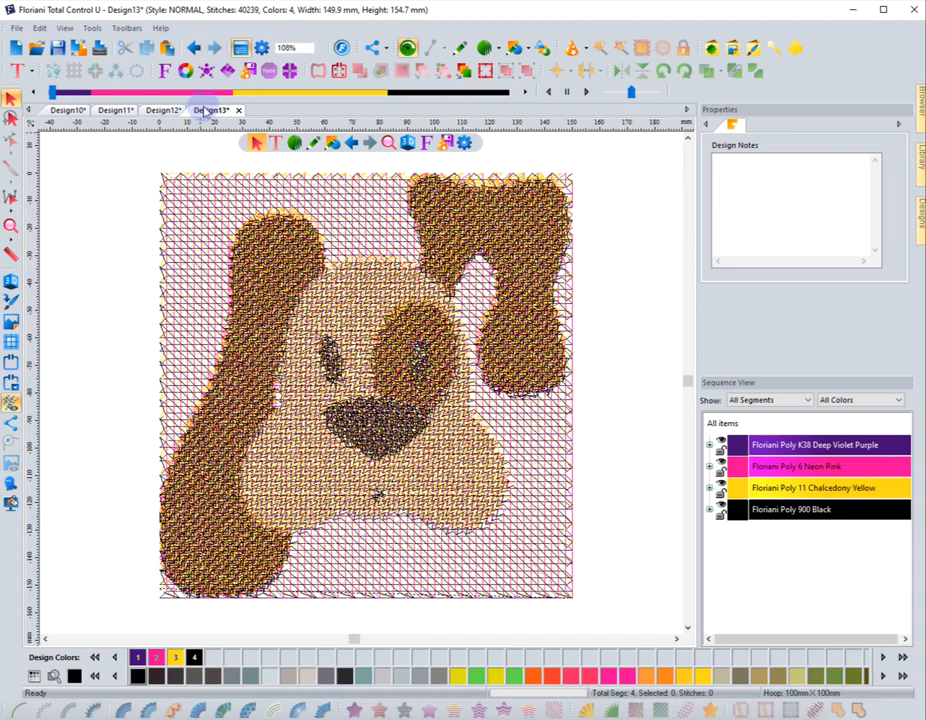
pyautogui.click(210, 110)
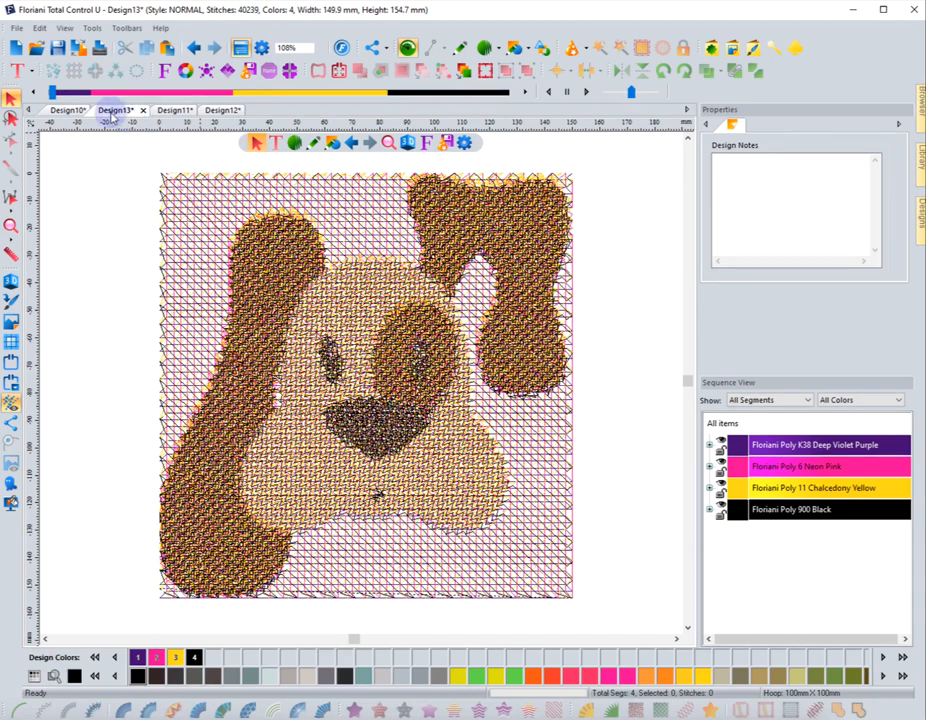
pyautogui.click(67, 110)
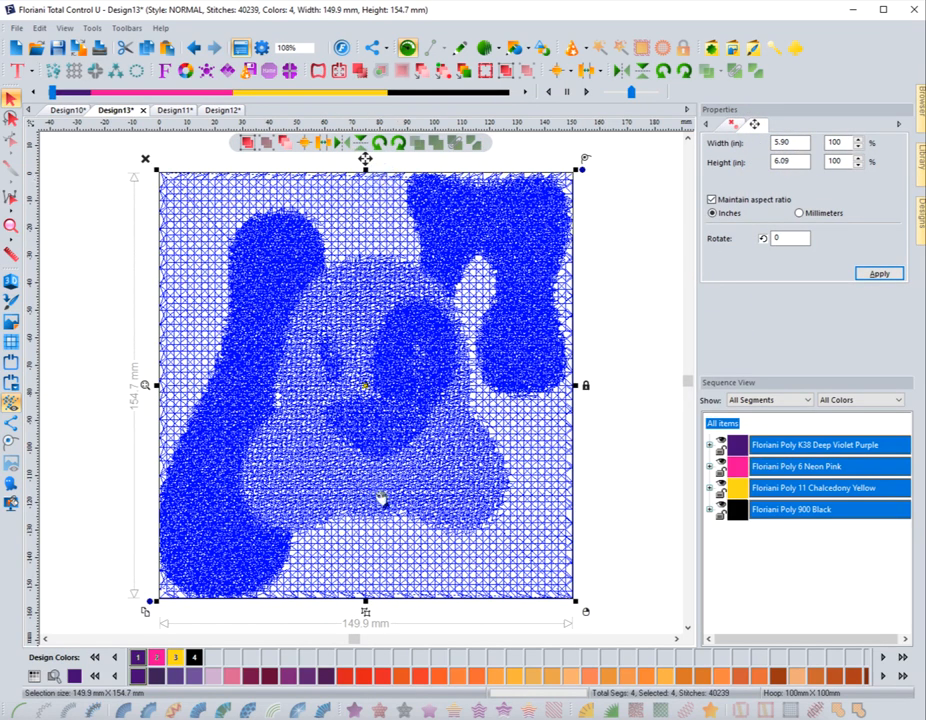
pyautogui.moveTo(654, 405)
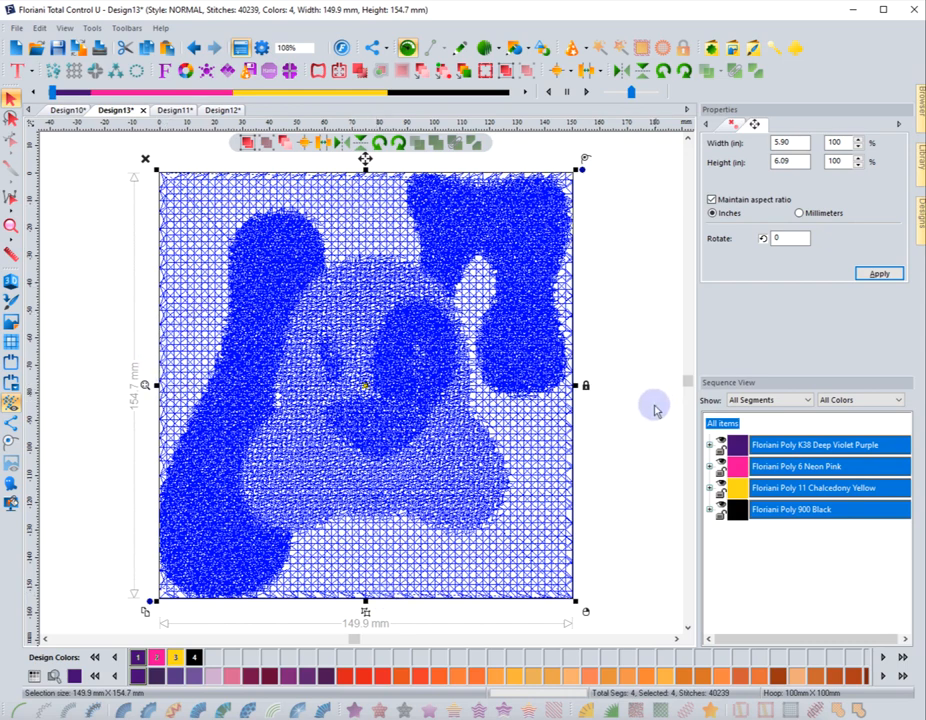
pyautogui.moveTo(593, 400)
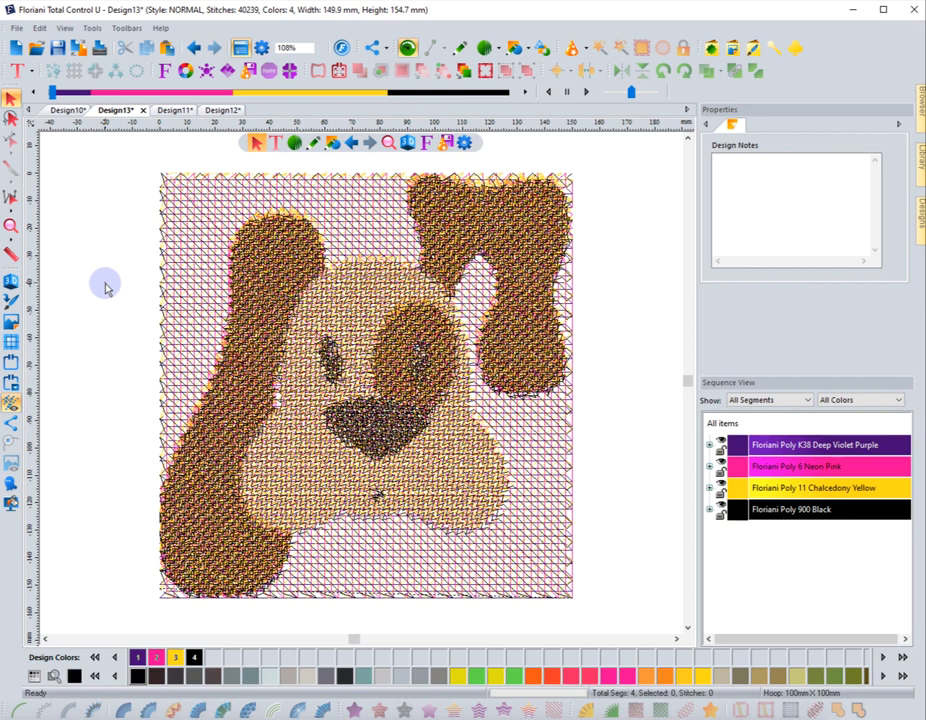
pyautogui.moveTo(143, 164)
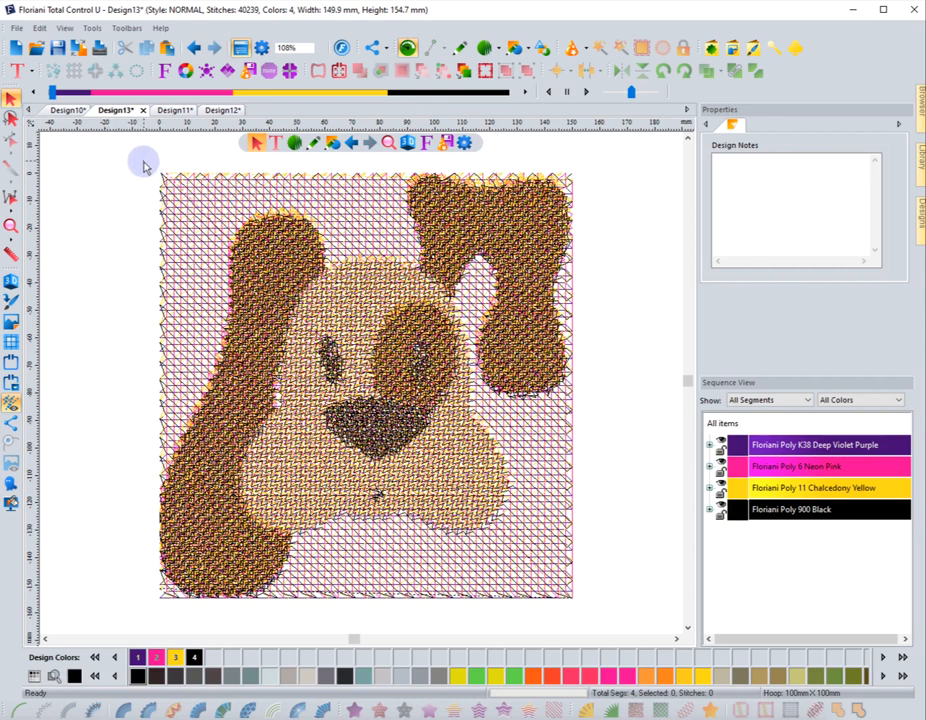